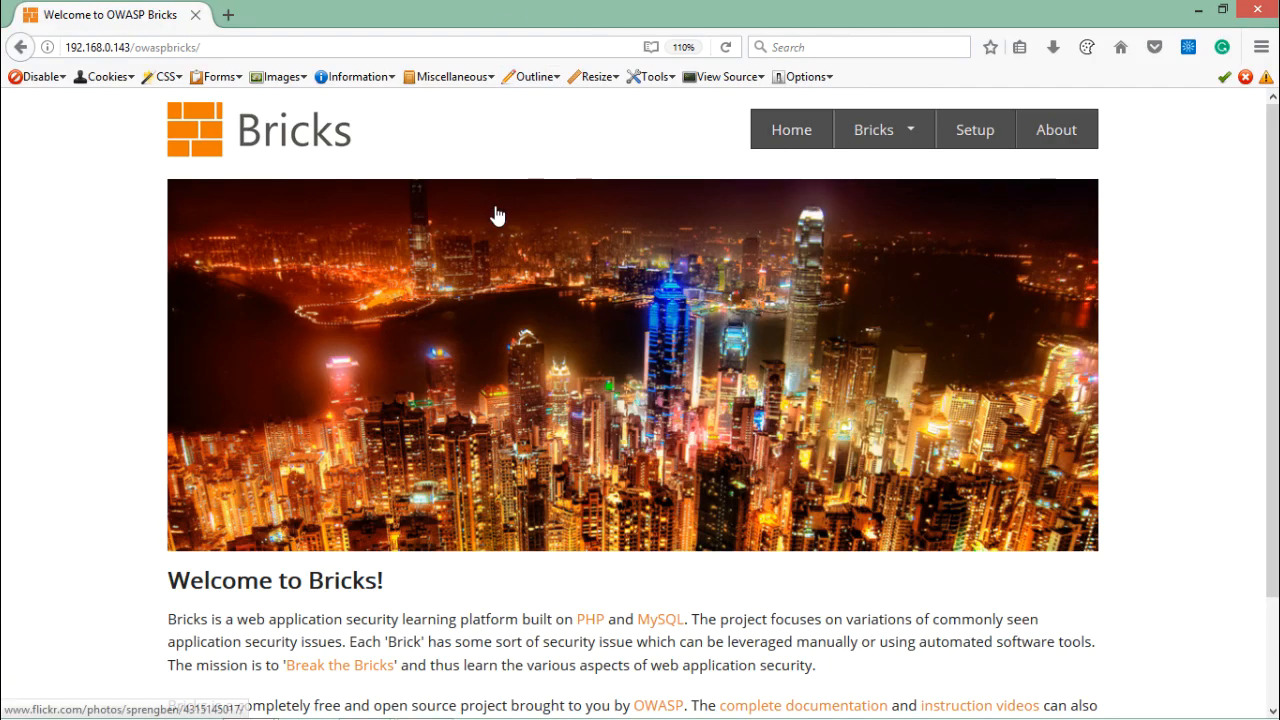
{"action": "mouse_move", "coordinate": [850, 244]}
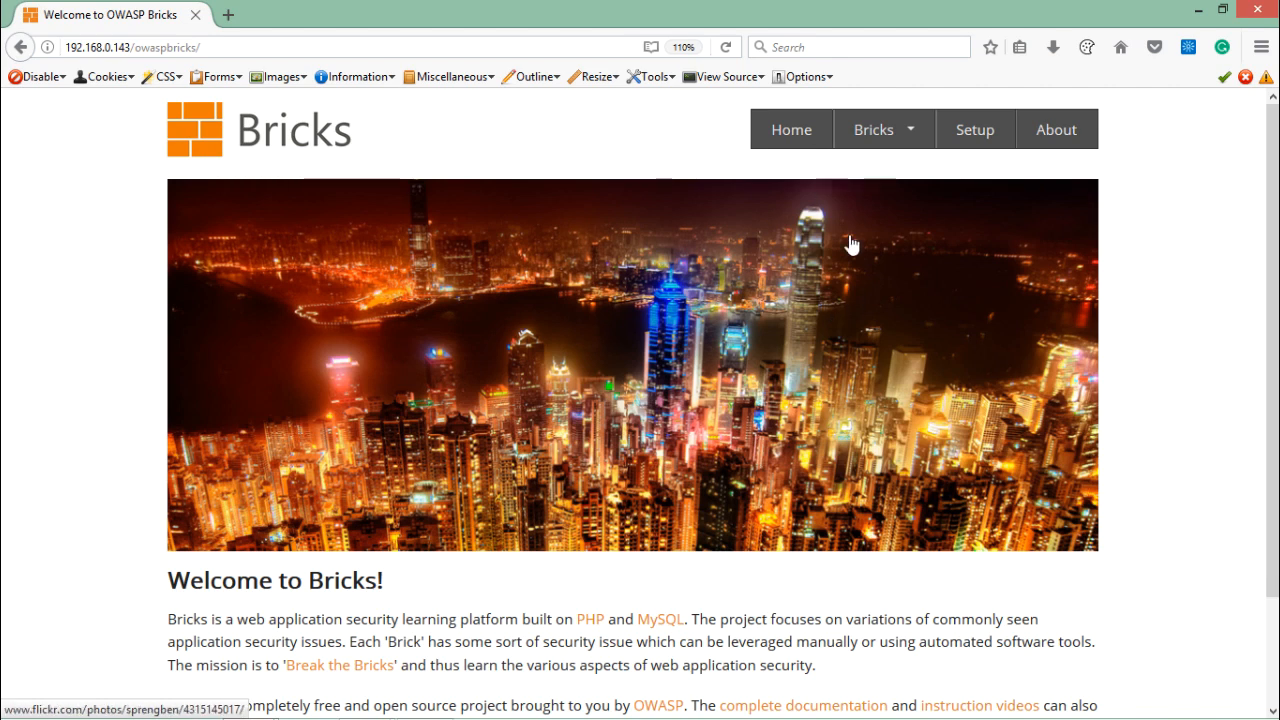
{"action": "mouse_move", "coordinate": [437, 62]}
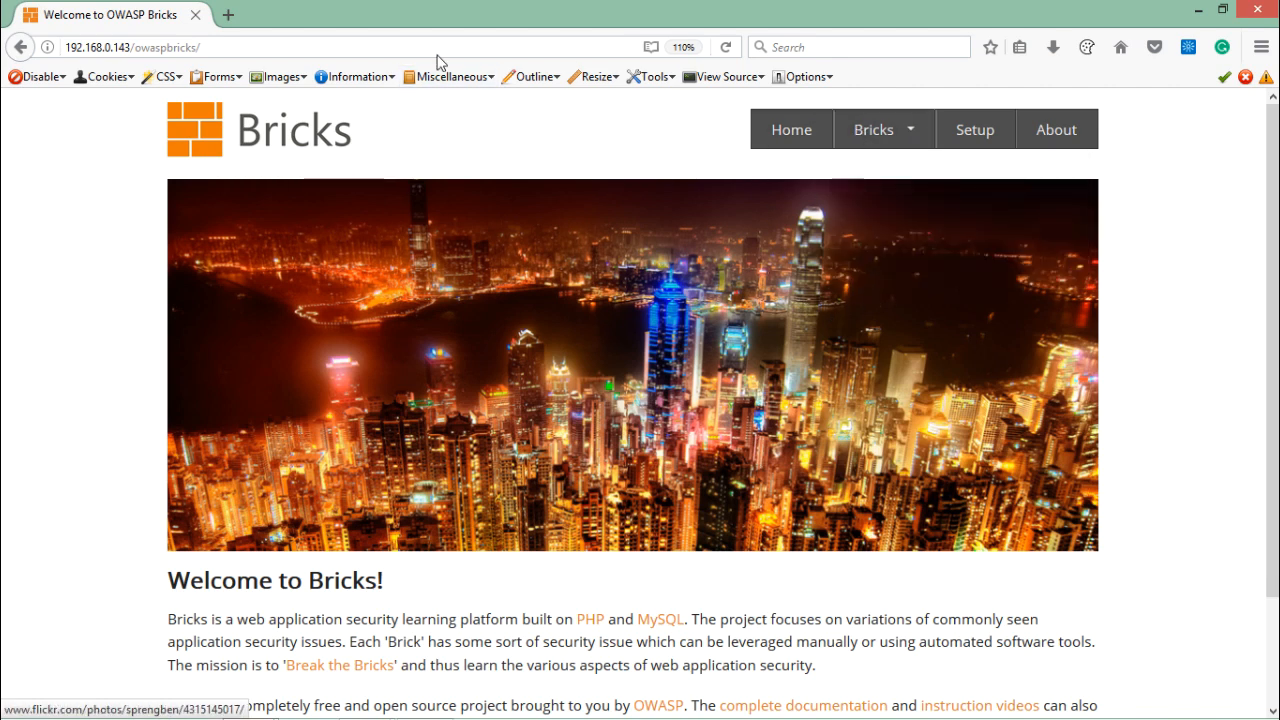
{"action": "mouse_move", "coordinate": [438, 152]}
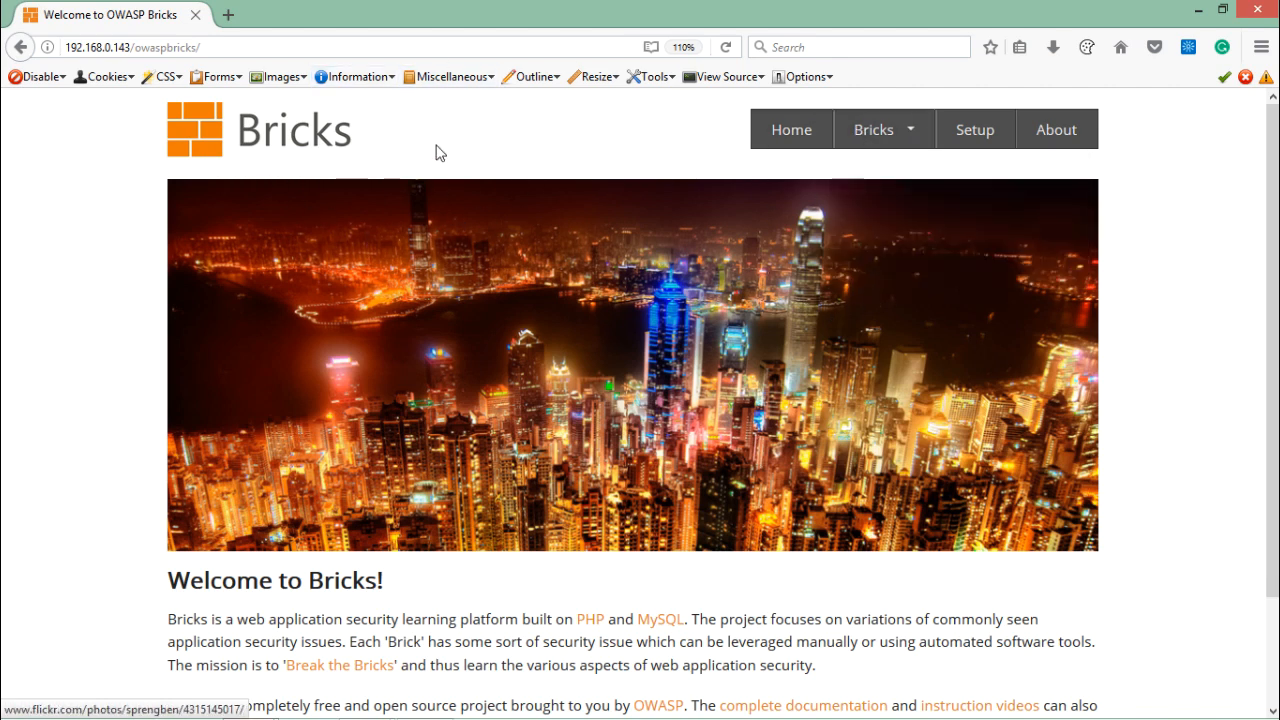
Step: Show the Bricks dropdown listing the brick categories in the top navigation bar
{"action": "left_click", "coordinate": [883, 129]}
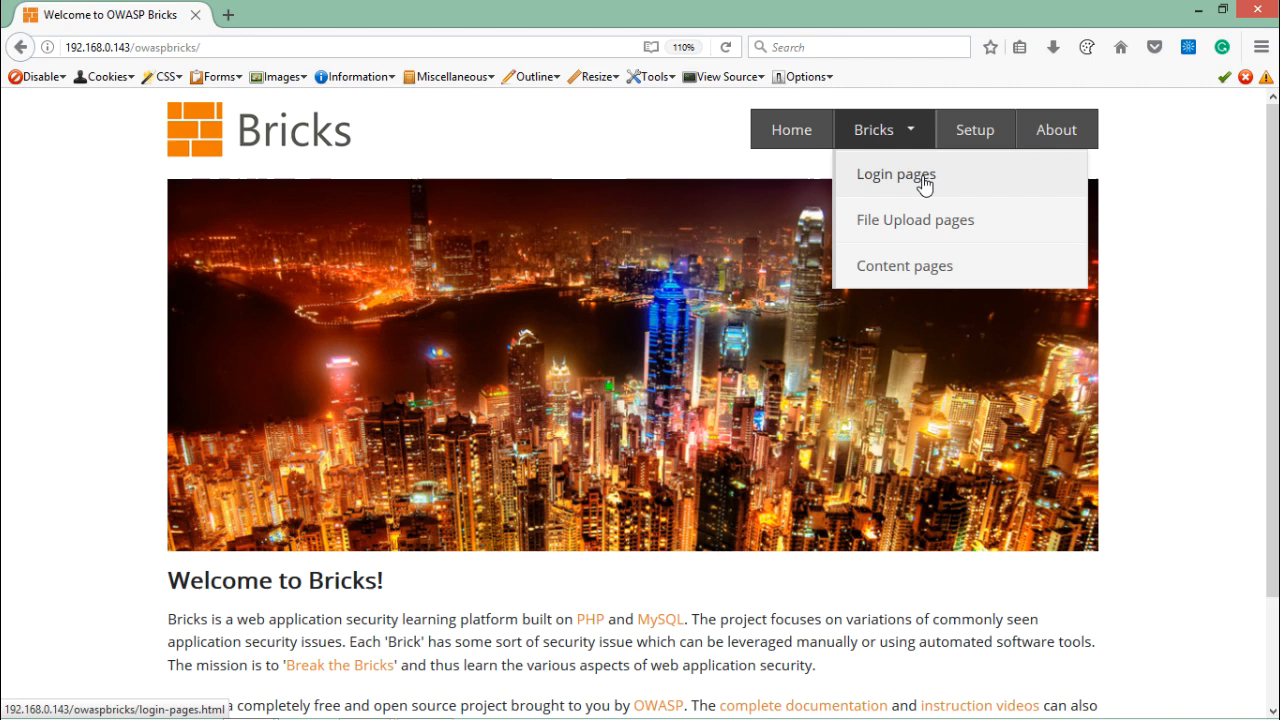
Step: Choose Login pages from the Bricks menu and scroll through the six login challenges
{"action": "left_click", "coordinate": [894, 173]}
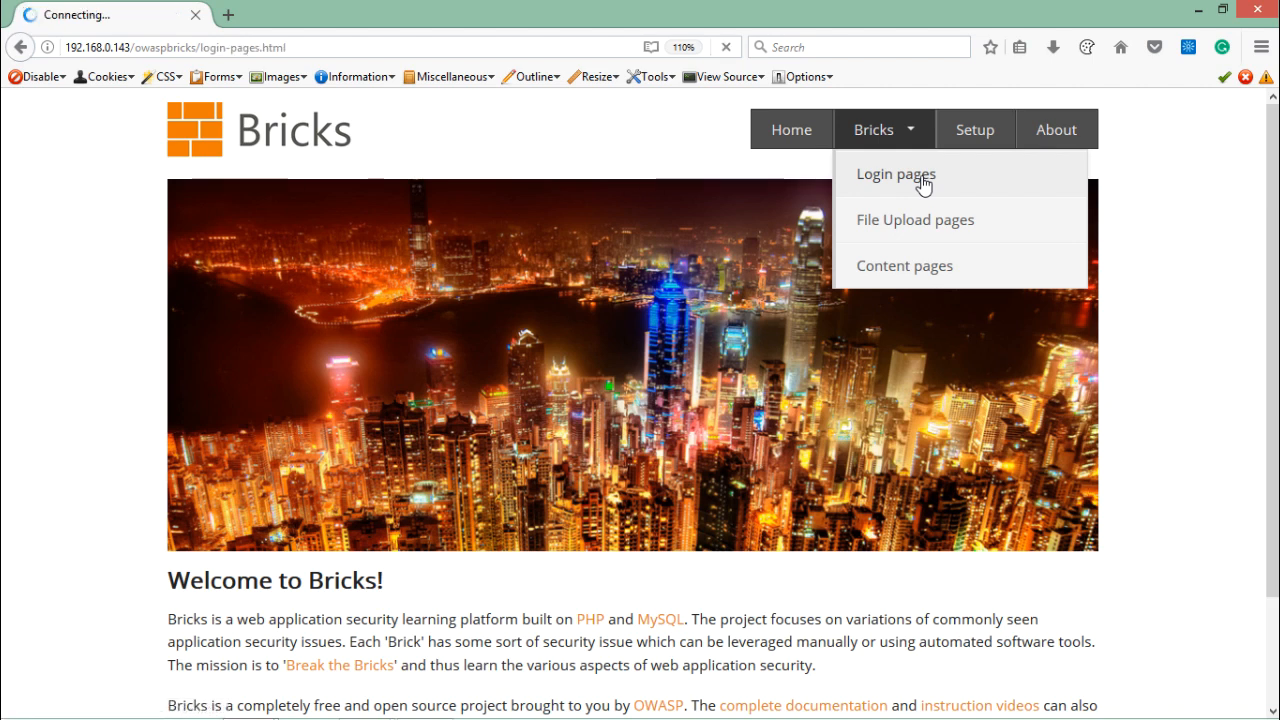
{"action": "left_click", "coordinate": [895, 173]}
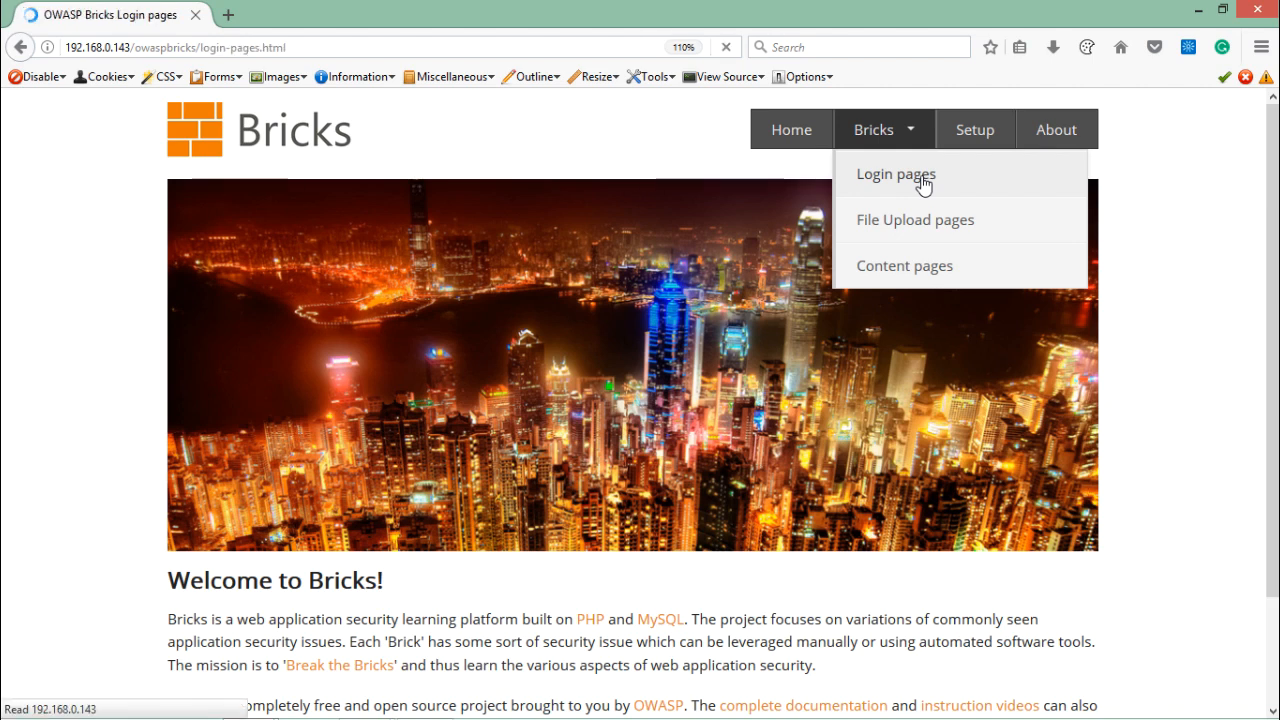
{"action": "left_click", "coordinate": [895, 173]}
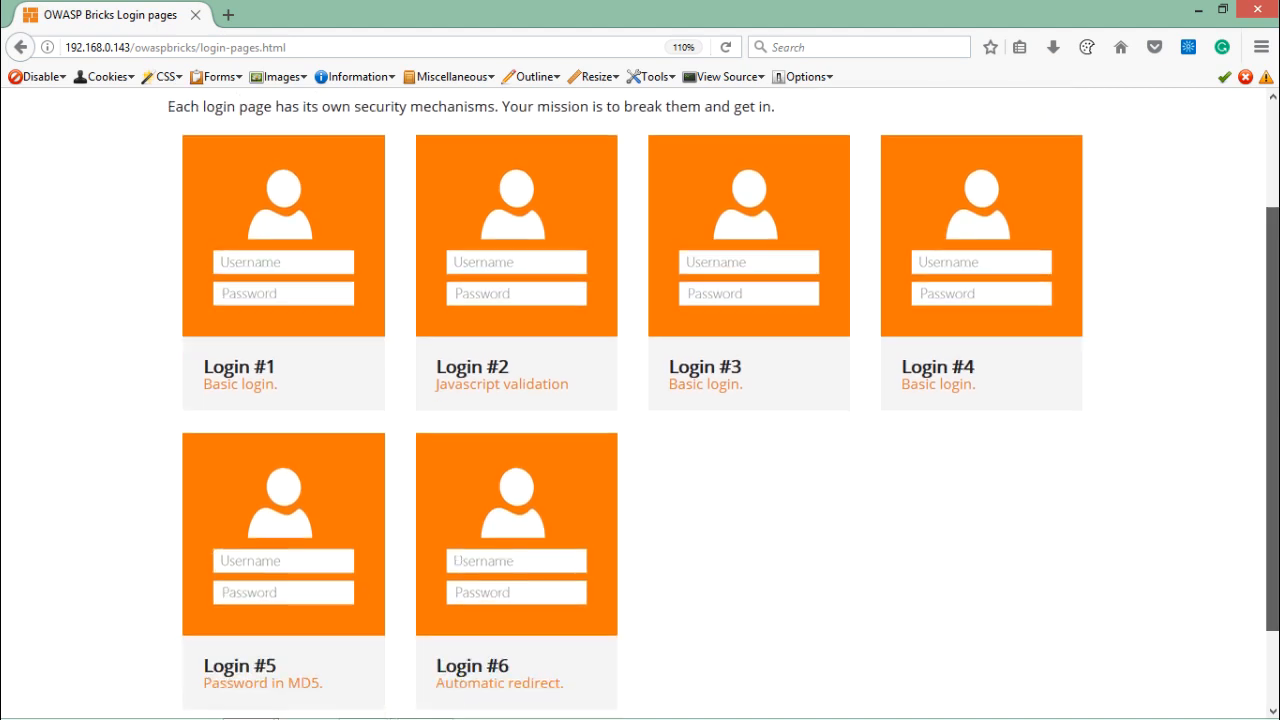
{"action": "scroll", "scroll_direction": "down", "scroll_amount": 3}
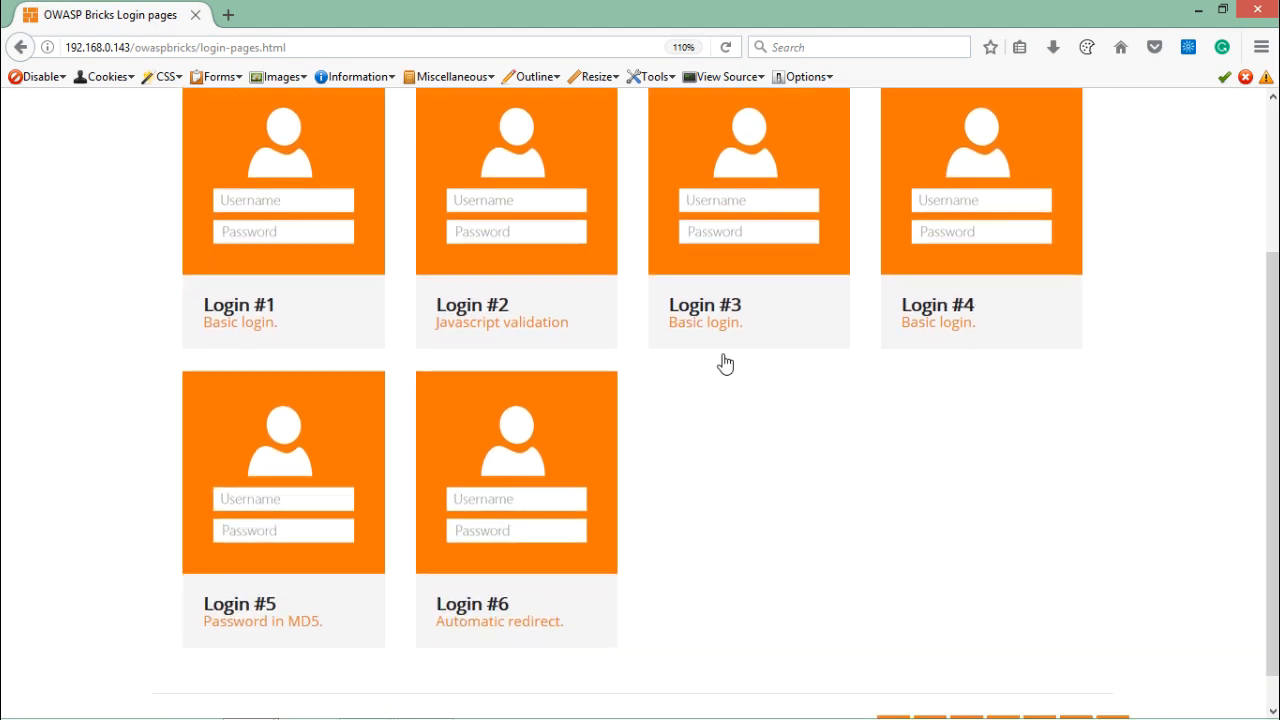
{"action": "mouse_move", "coordinate": [789, 325]}
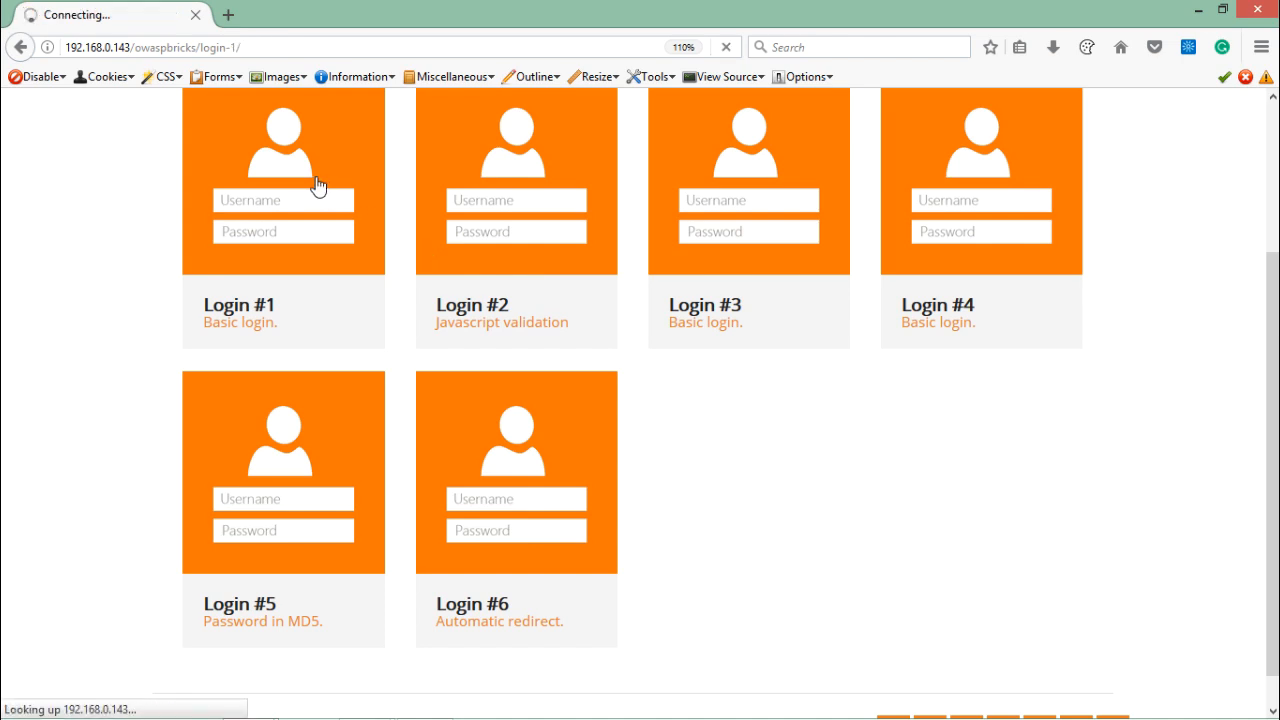
Step: Open Login #1, submit username admin with a password, and decline saving the login
{"action": "left_click", "coordinate": [283, 181]}
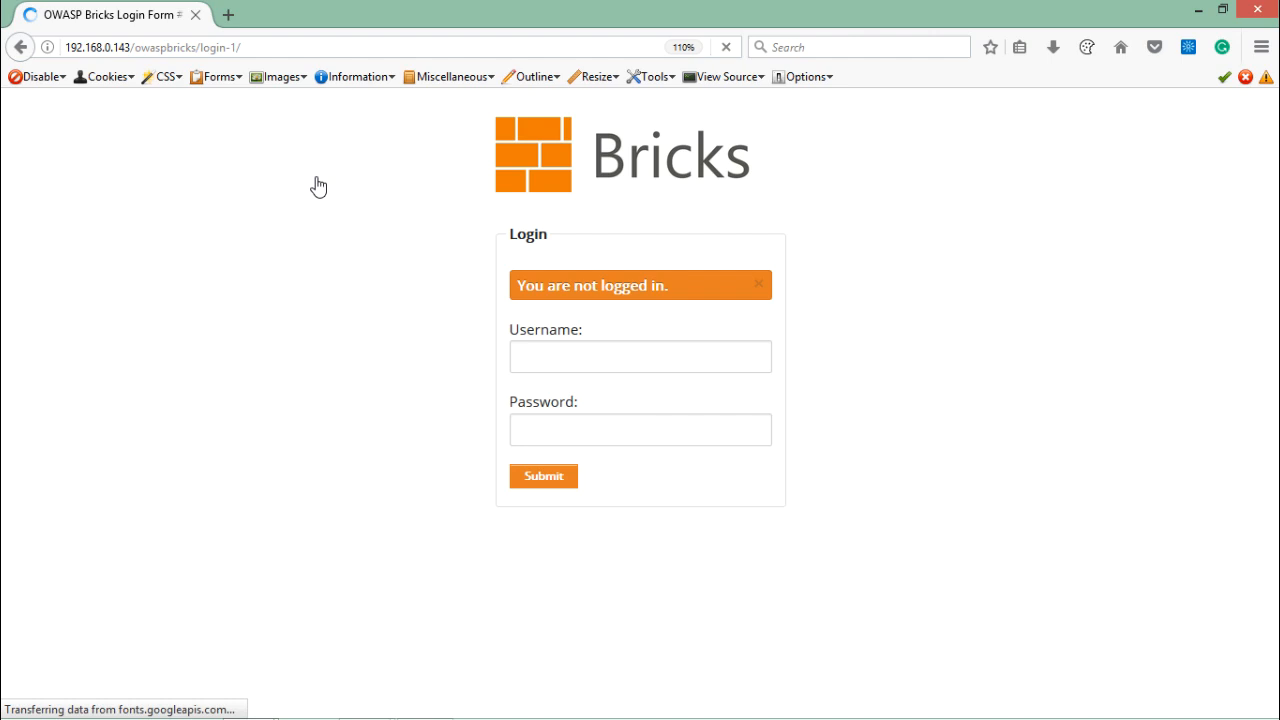
{"action": "mouse_move", "coordinate": [715, 343]}
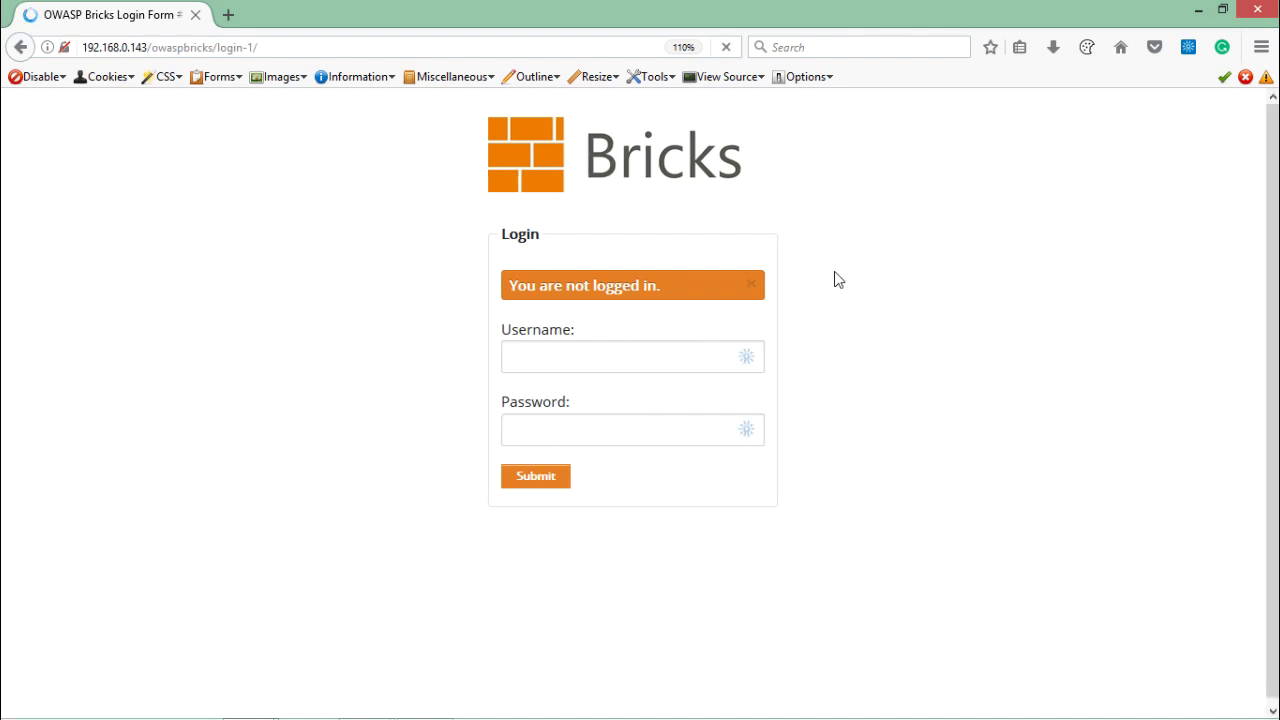
{"action": "mouse_move", "coordinate": [570, 291]}
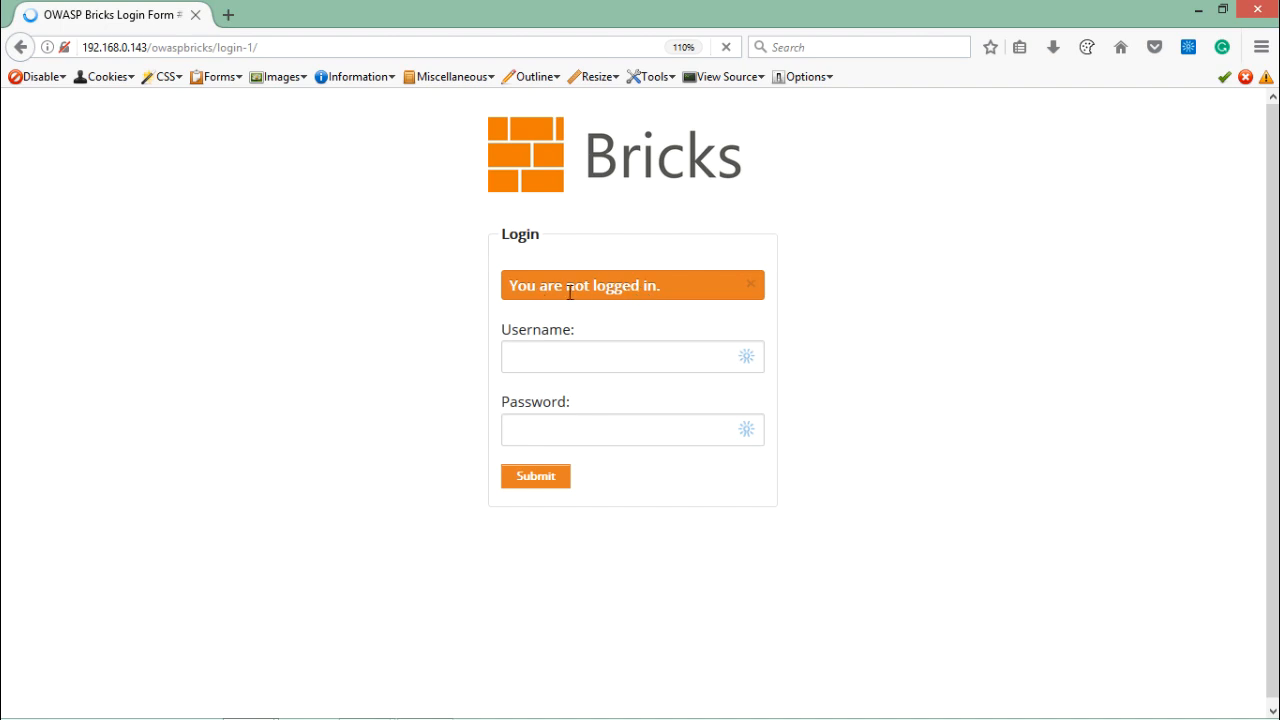
{"action": "type", "text": "admin"}
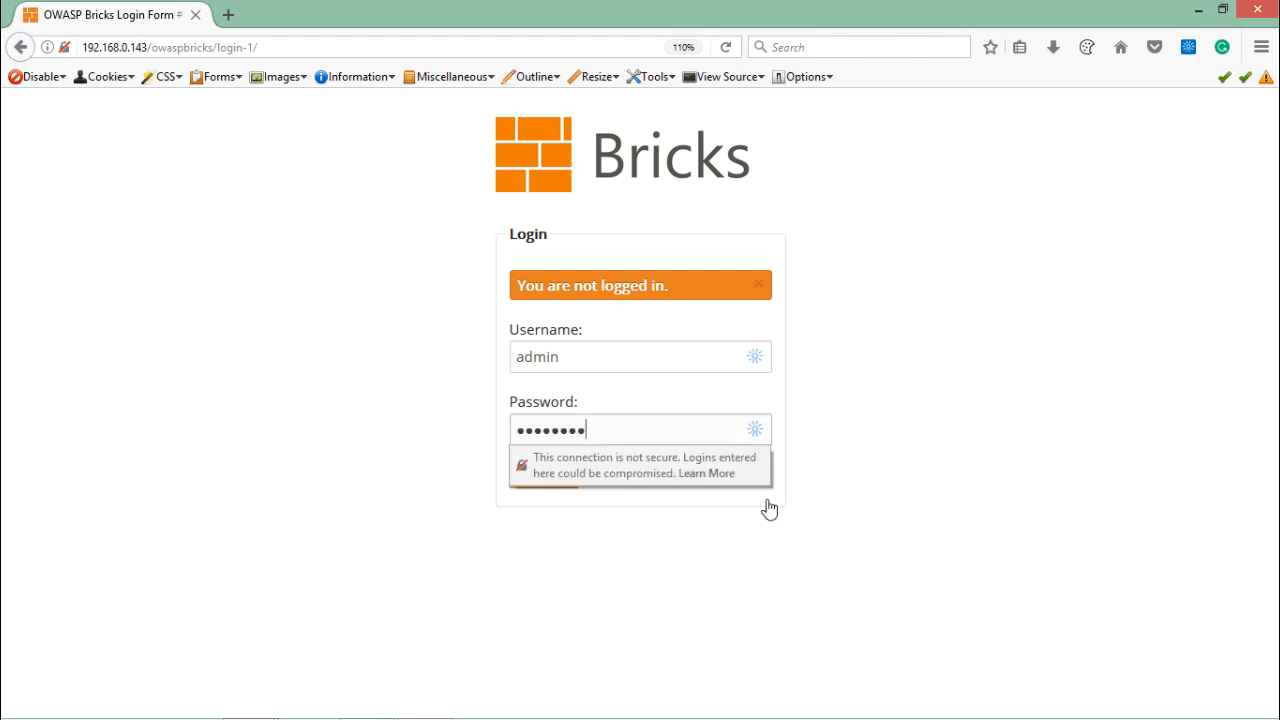
{"action": "mouse_move", "coordinate": [544, 475]}
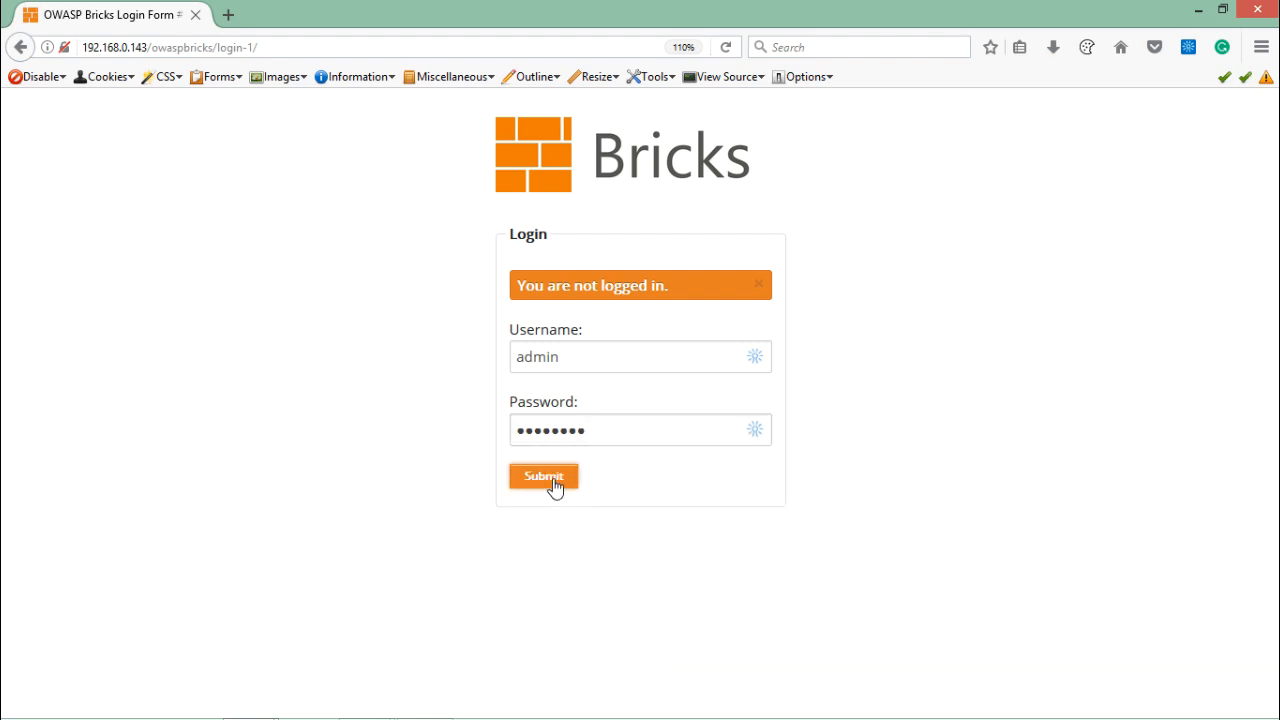
{"action": "left_click", "coordinate": [543, 475]}
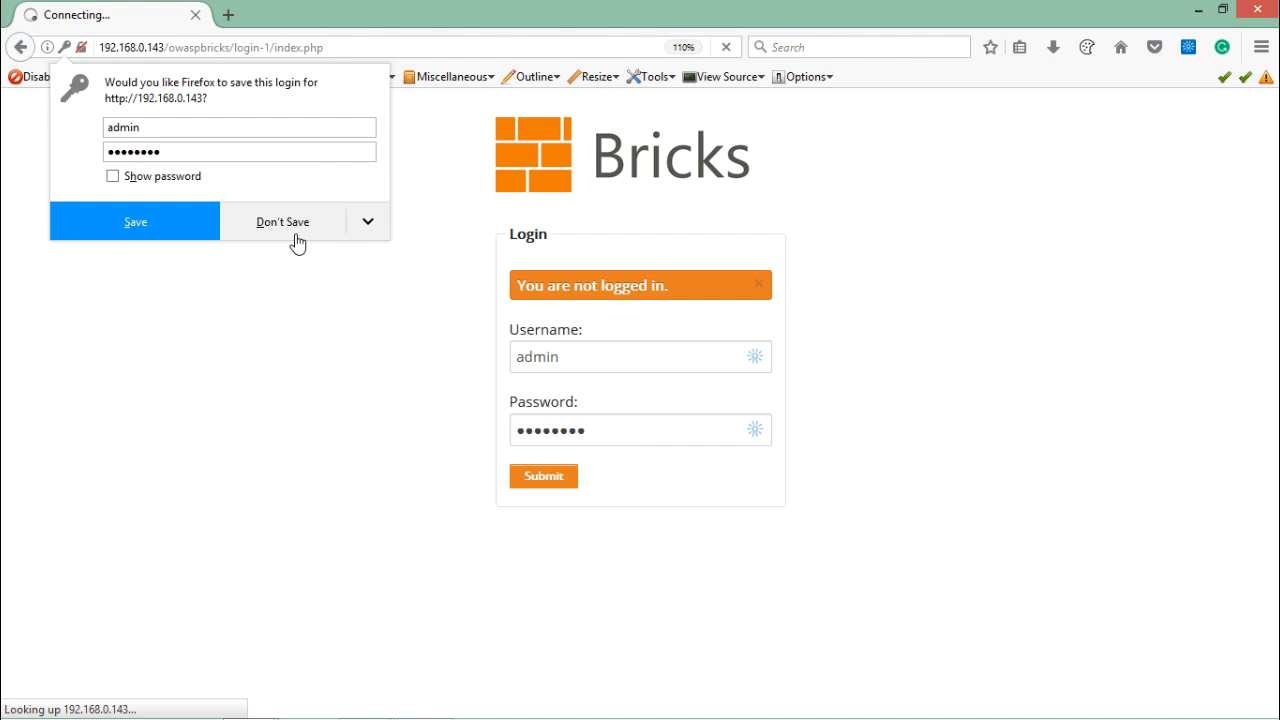
{"action": "left_click", "coordinate": [282, 221]}
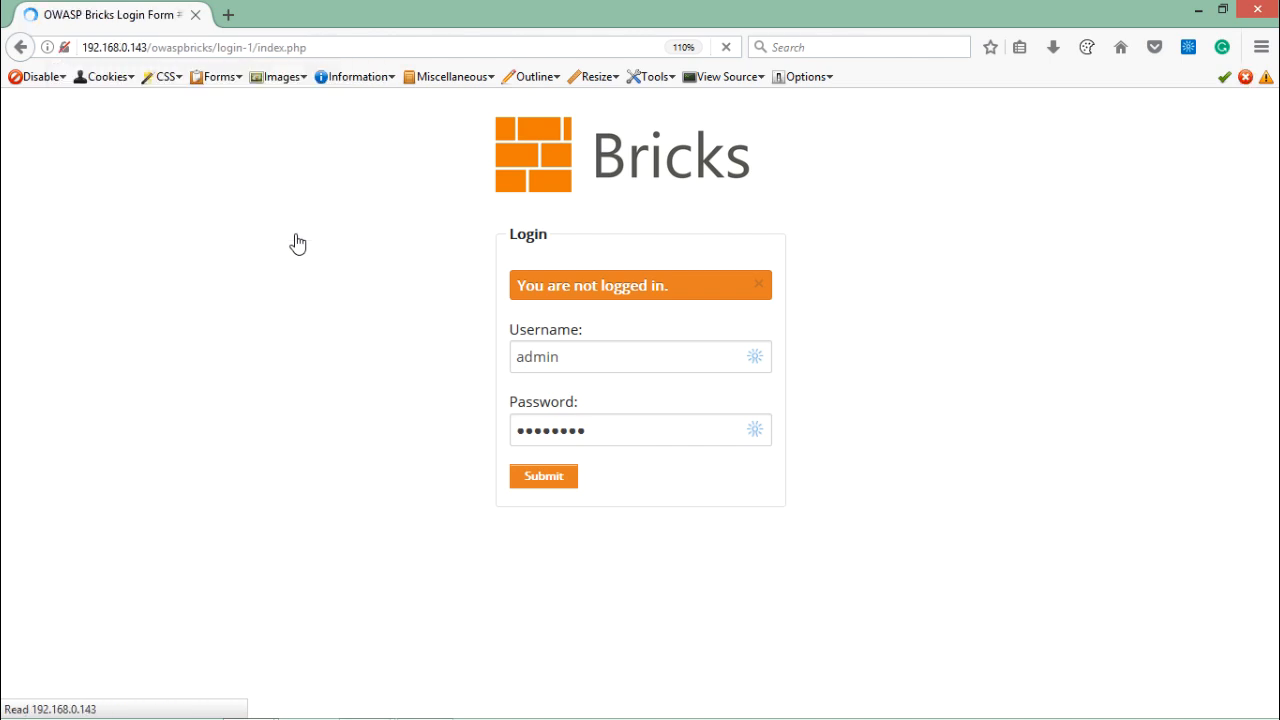
{"action": "left_click", "coordinate": [543, 475]}
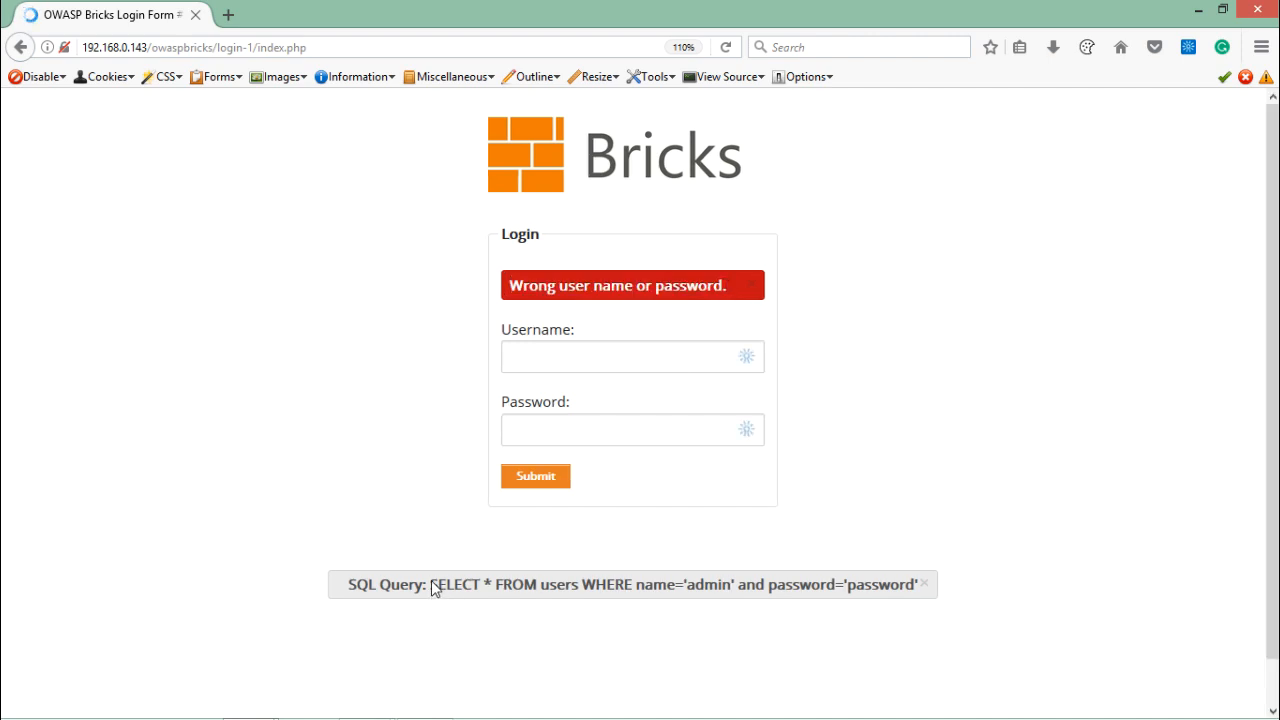
Step: Select the SQL query text displayed below the failed Login #1 form
{"action": "double_click", "coordinate": [455, 584]}
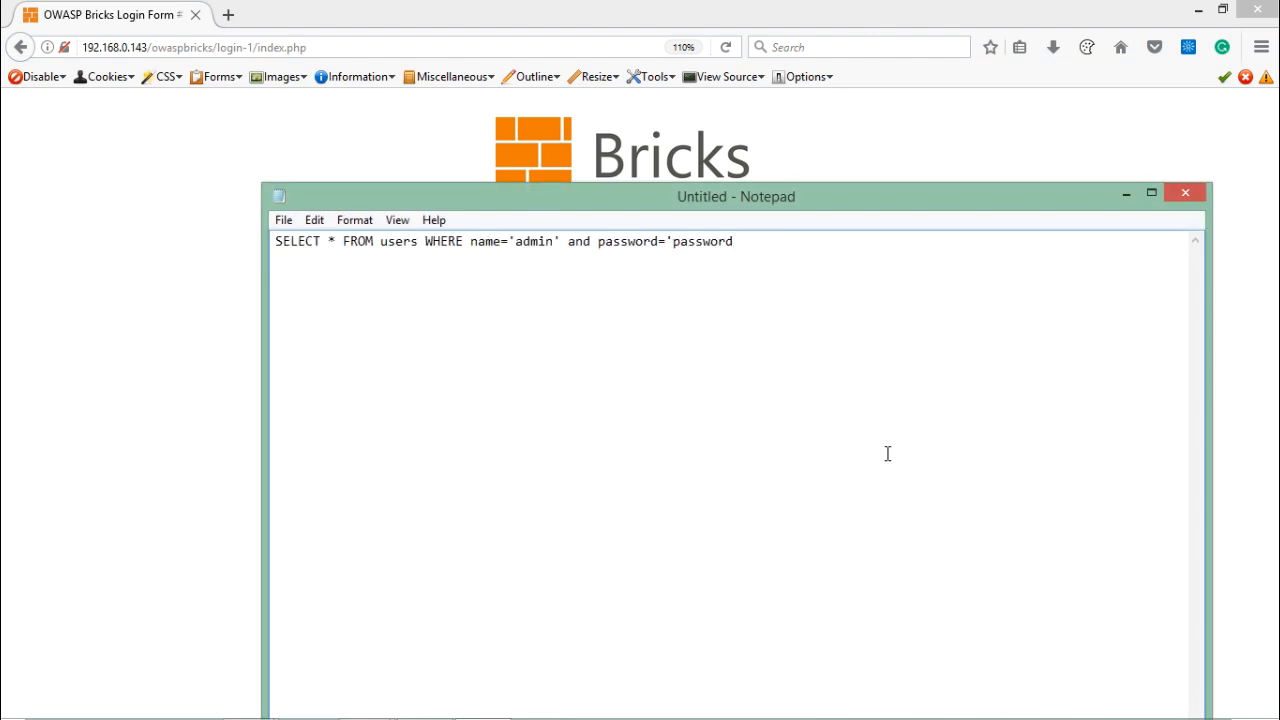
Step: Add the closing apostrophe after 'password' and reposition the Notepad window near the top
{"action": "type", "text": "'"}
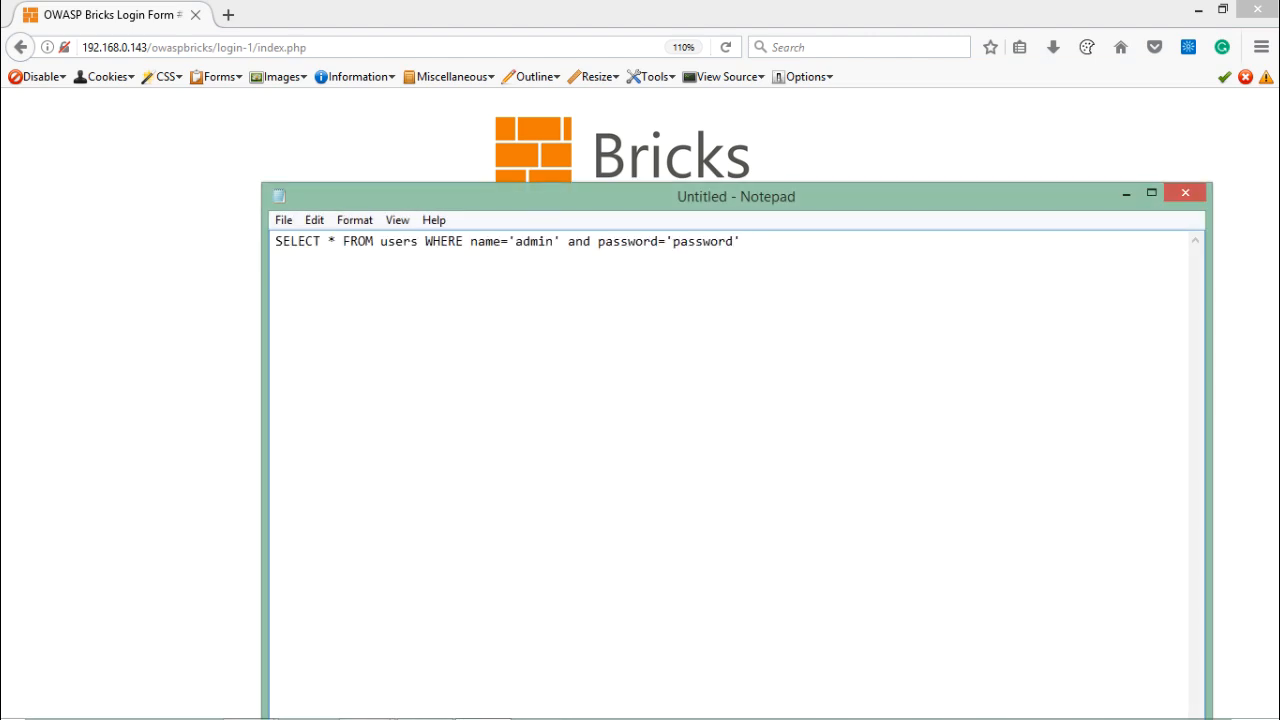
{"action": "left_click_drag", "start_coordinate": [324, 241], "coordinate": [427, 241]}
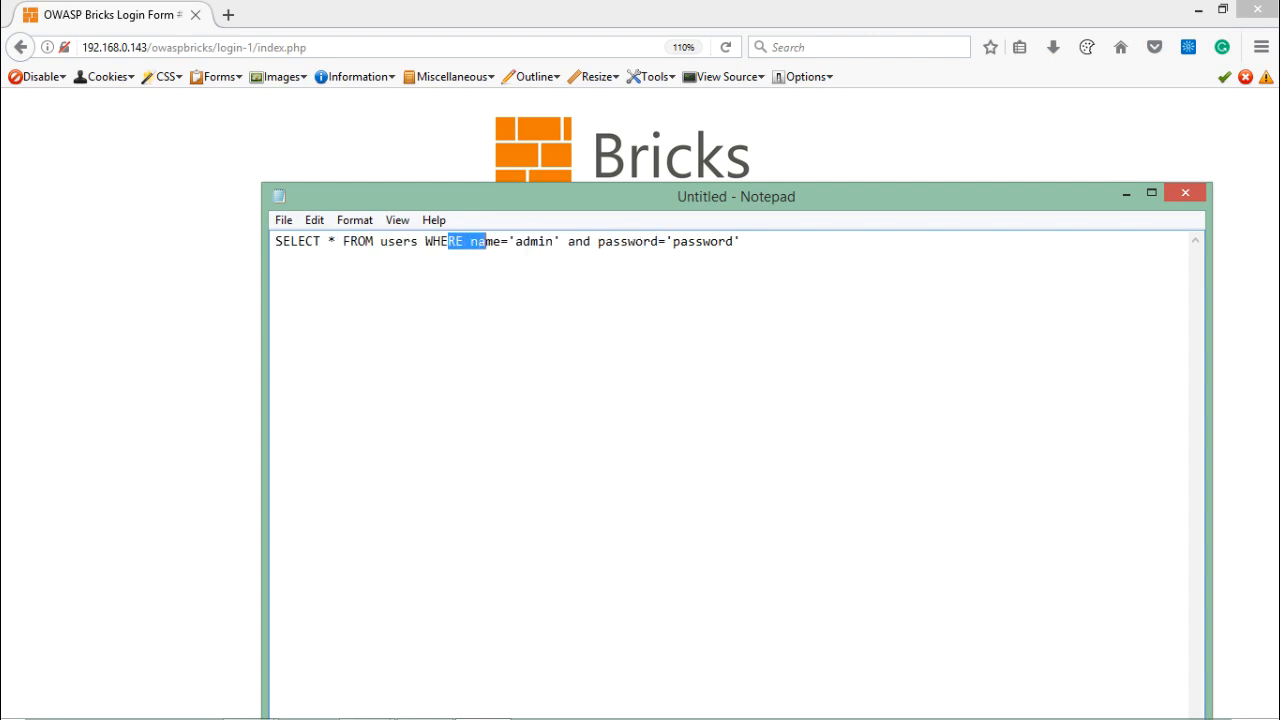
{"action": "double_click", "coordinate": [668, 241]}
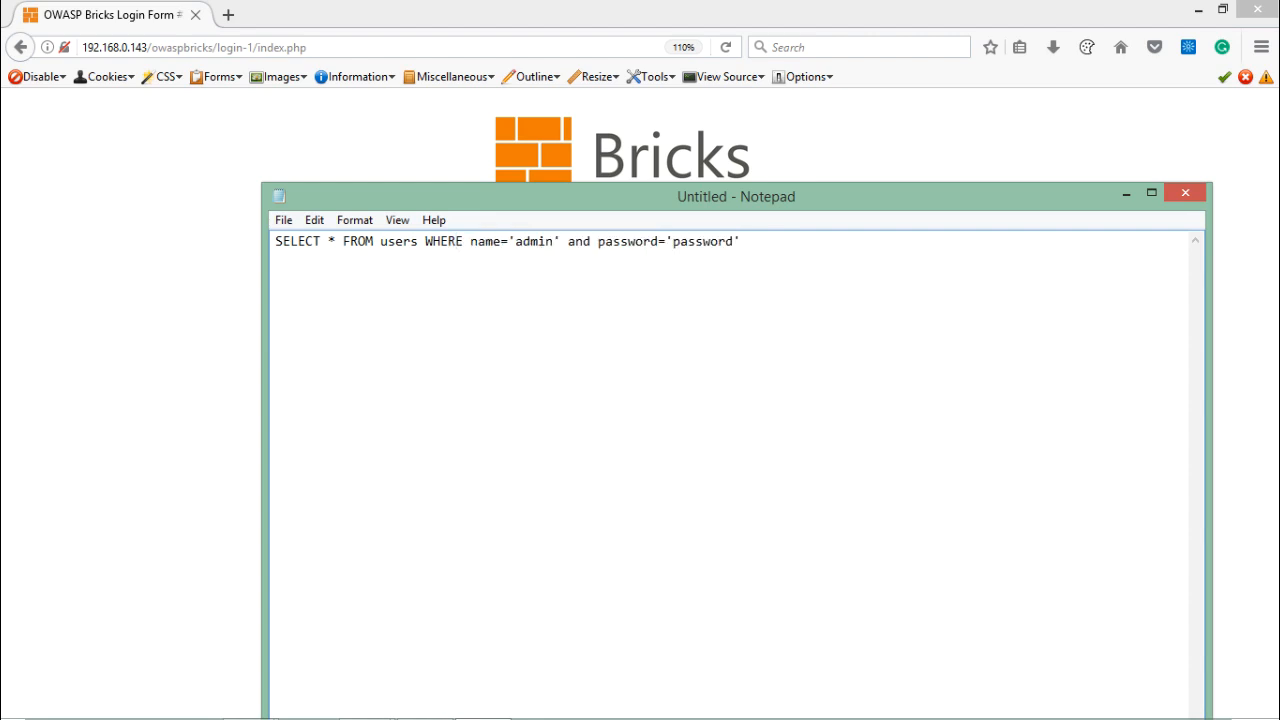
{"action": "left_click_drag", "start_coordinate": [467, 241], "coordinate": [703, 241]}
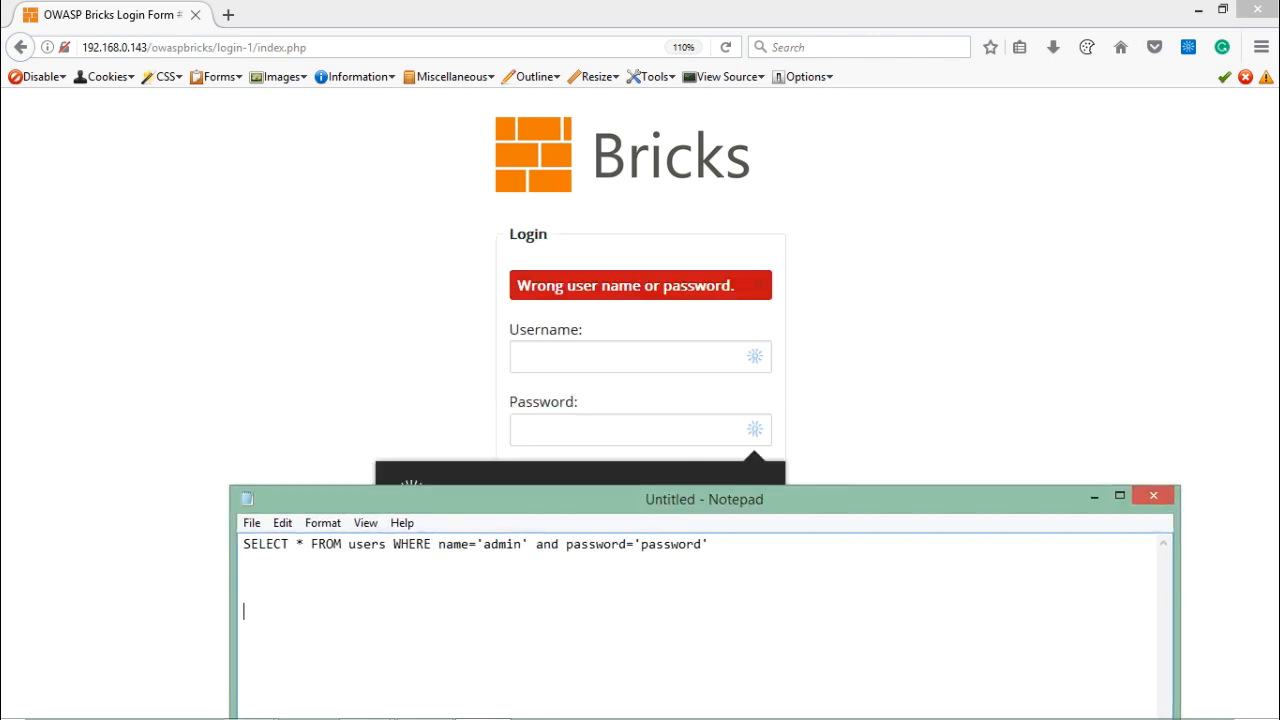
{"action": "left_click_drag", "start_coordinate": [704, 499], "coordinate": [699, 275]}
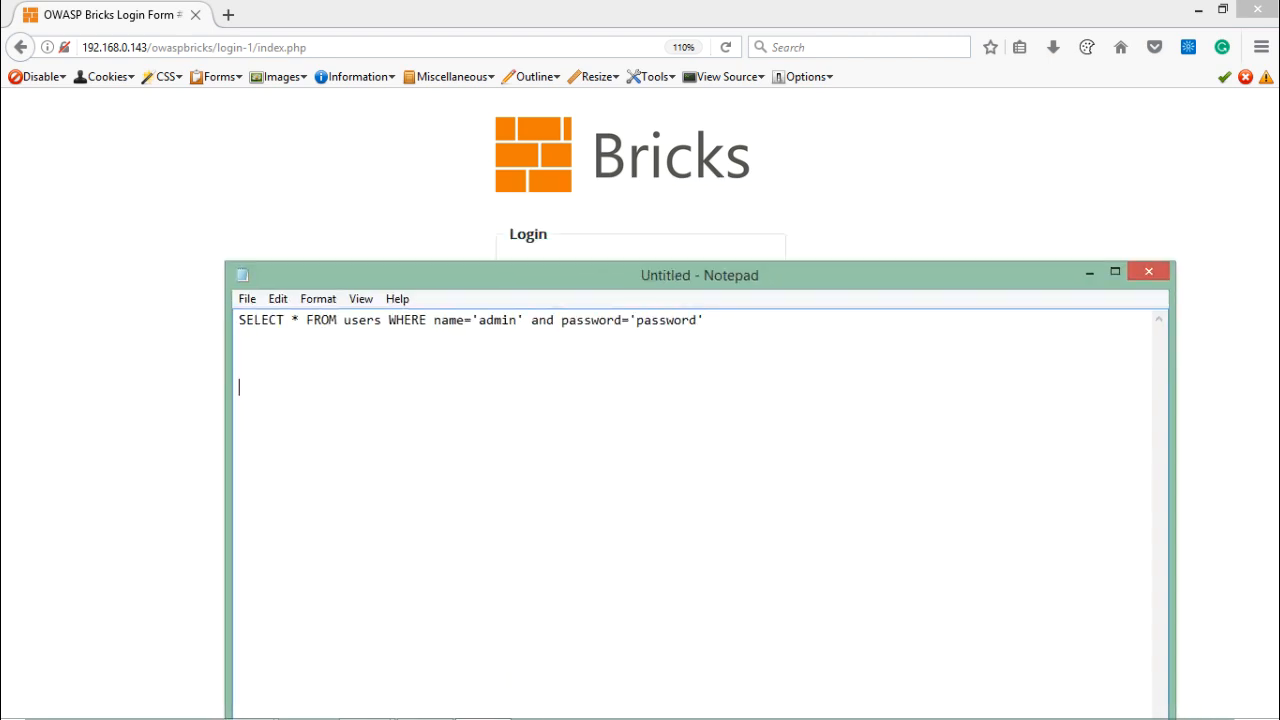
{"action": "left_click_drag", "start_coordinate": [699, 275], "coordinate": [699, 84]}
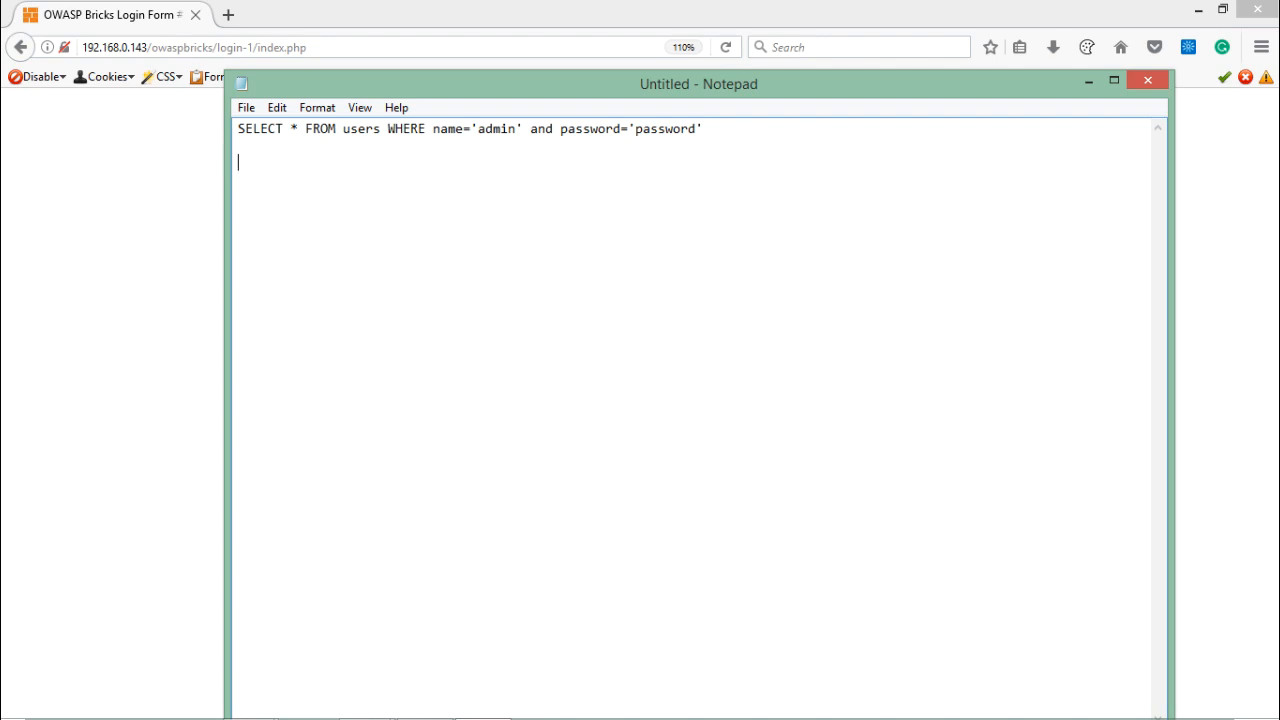
Step: Type admin'or'1'='1 beneath the query and select the word password in it
{"action": "type", "text": "admin"}
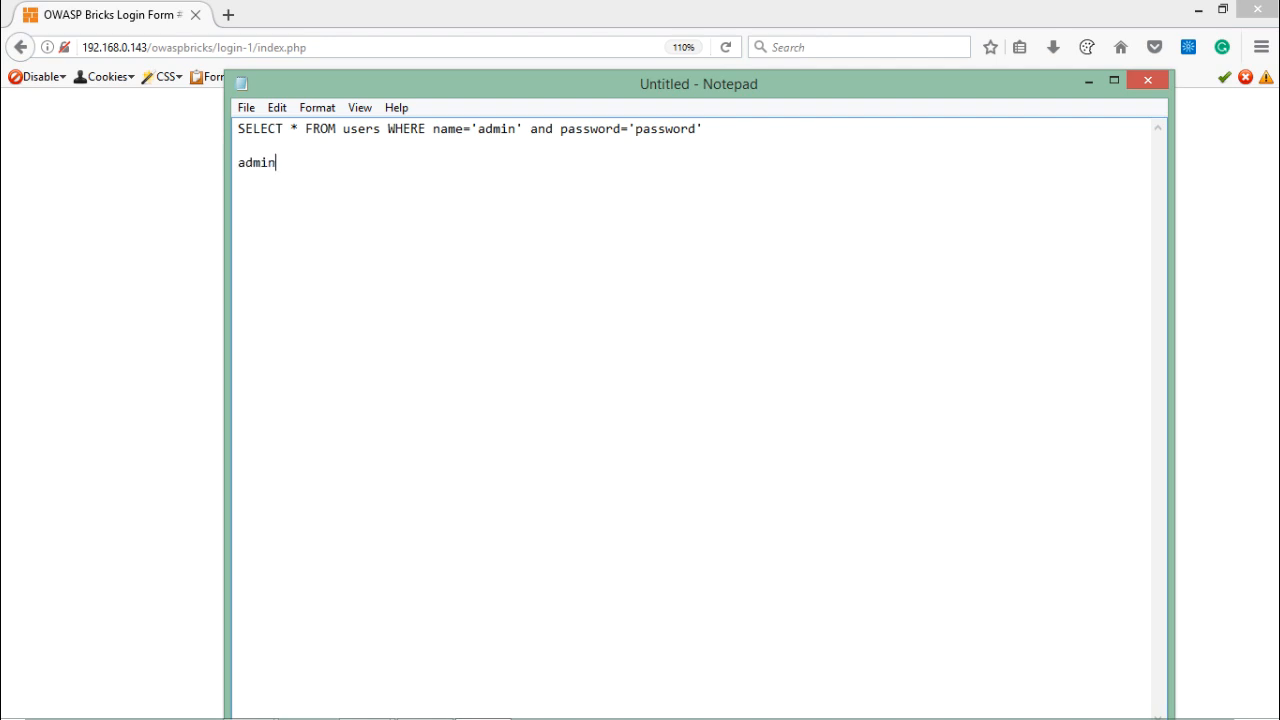
{"action": "double_click", "coordinate": [496, 128]}
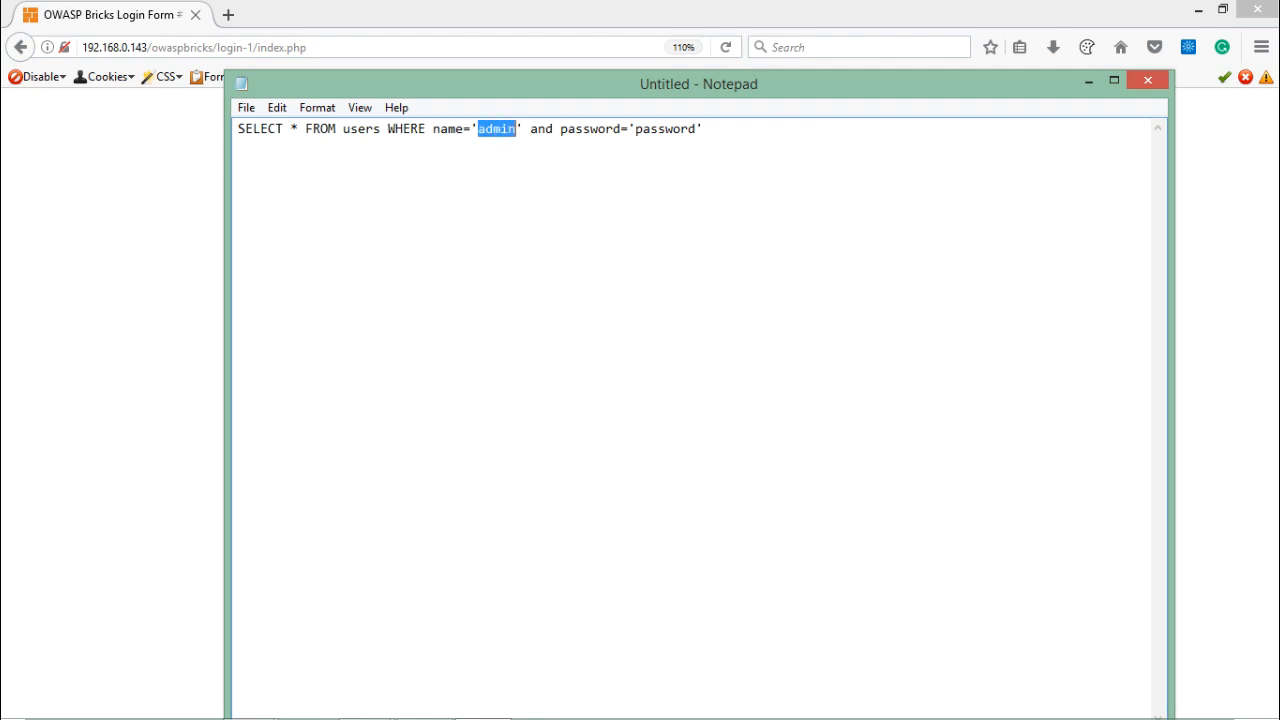
{"action": "type", "text": "admin"}
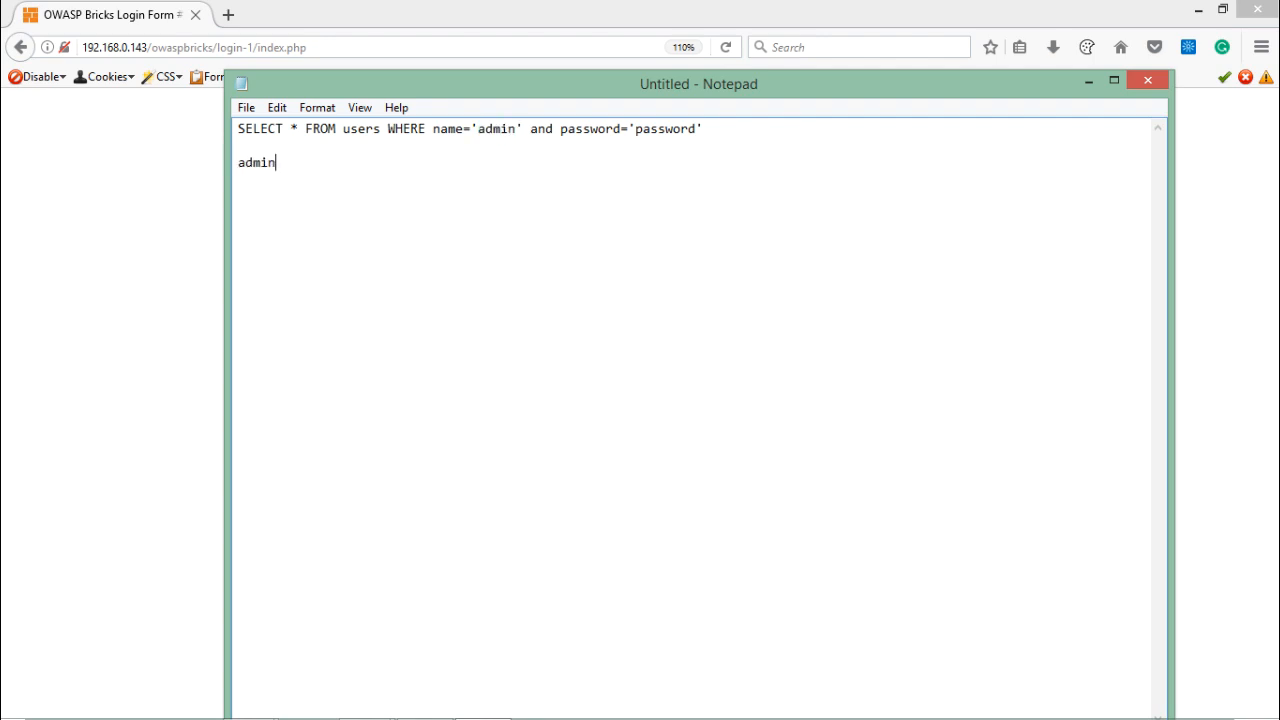
{"action": "type", "text": "'o"}
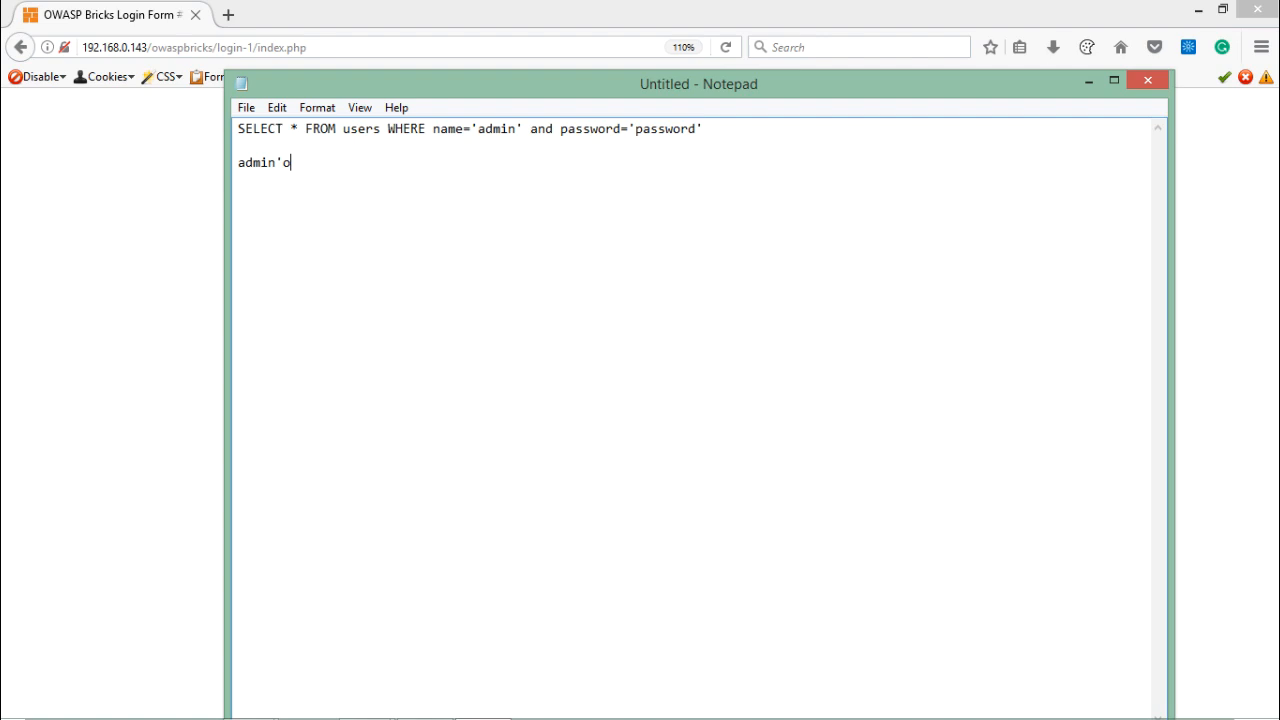
{"action": "type", "text": "r'"}
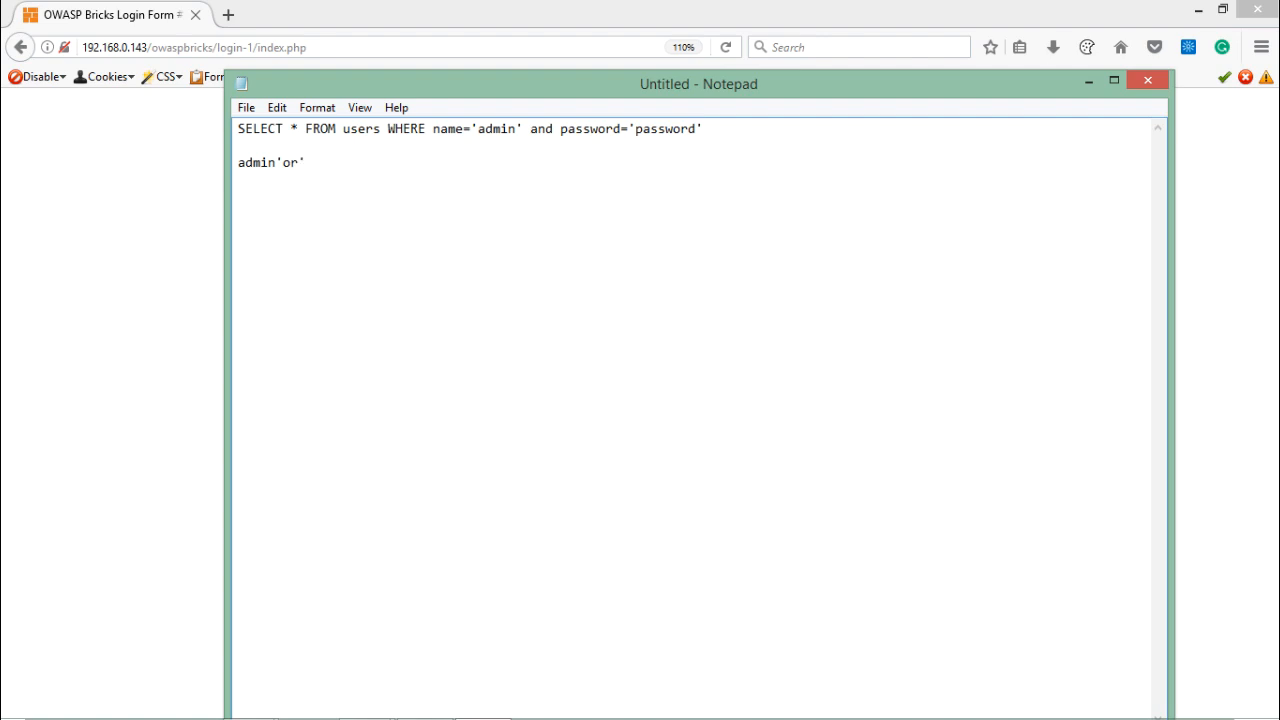
{"action": "type", "text": "1'=1"}
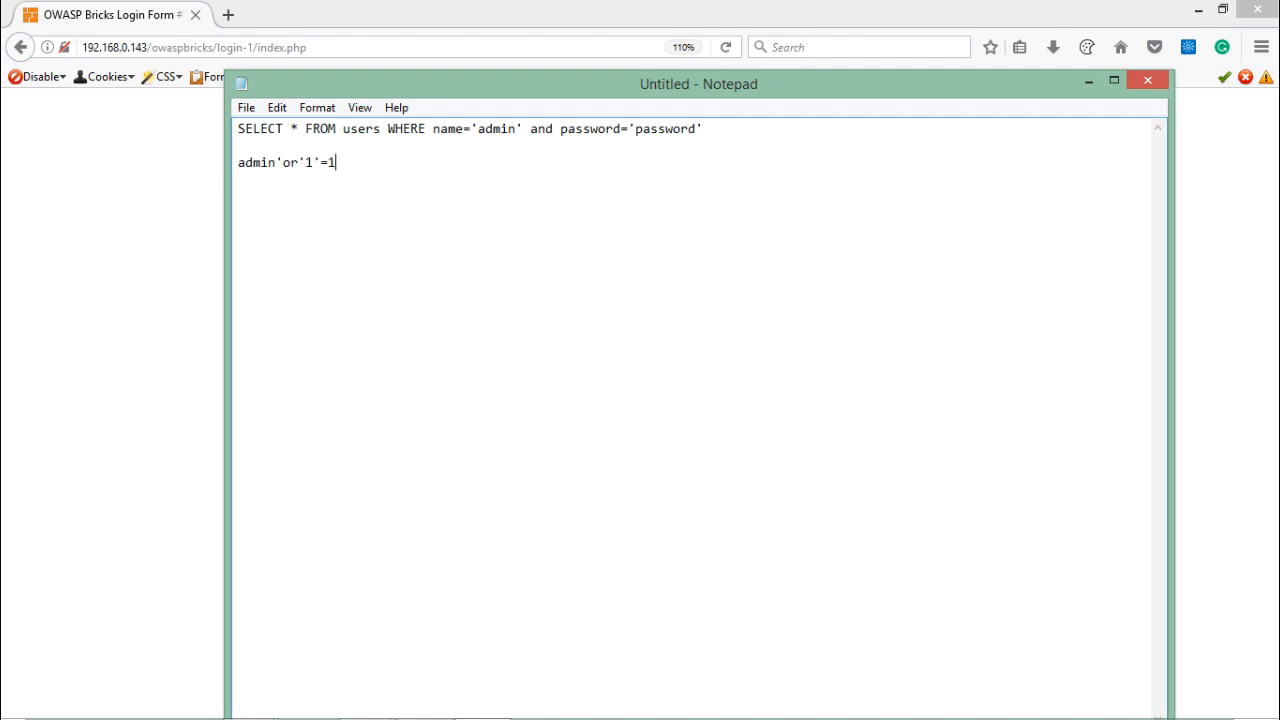
{"action": "type", "text": "'1"}
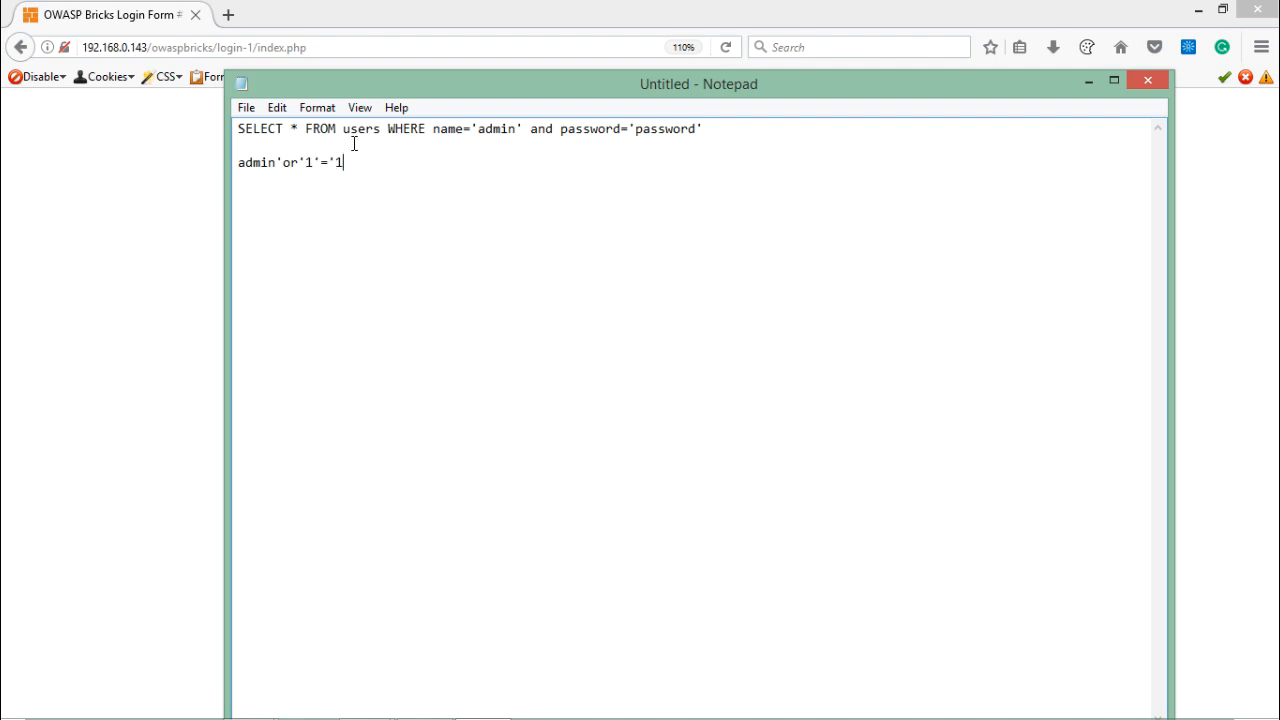
{"action": "double_click", "coordinate": [291, 162]}
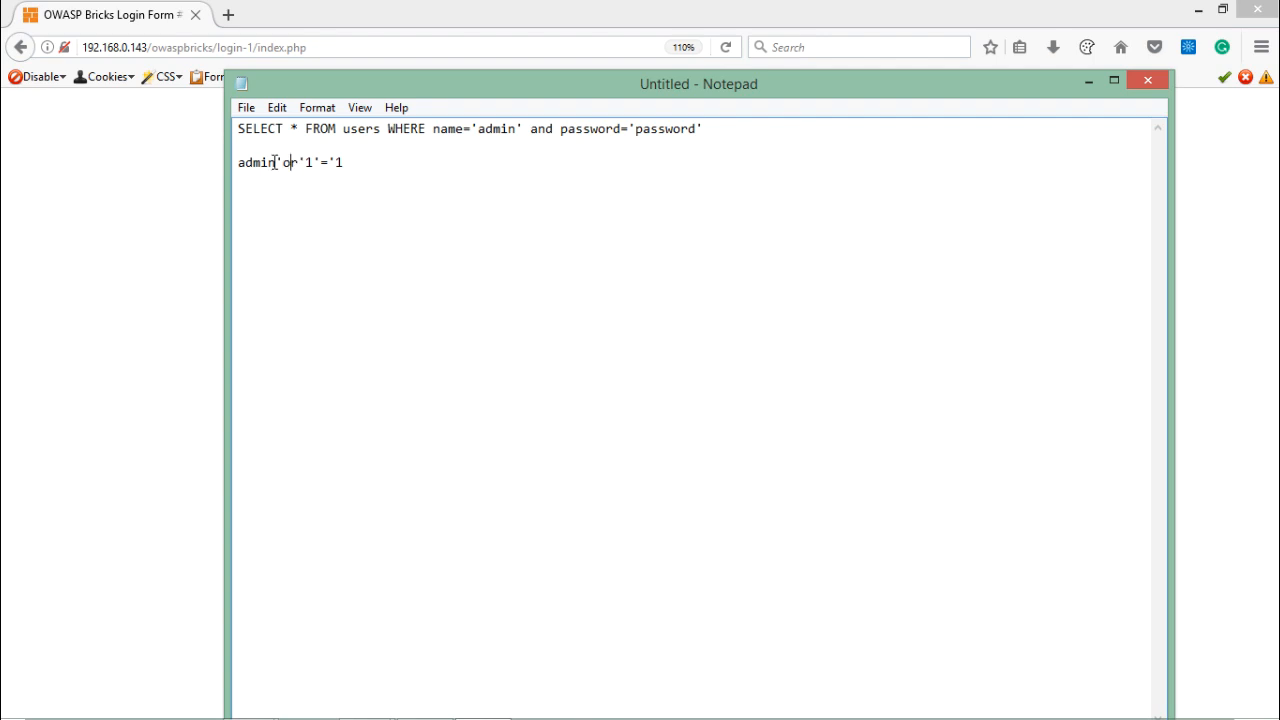
{"action": "double_click", "coordinate": [260, 162]}
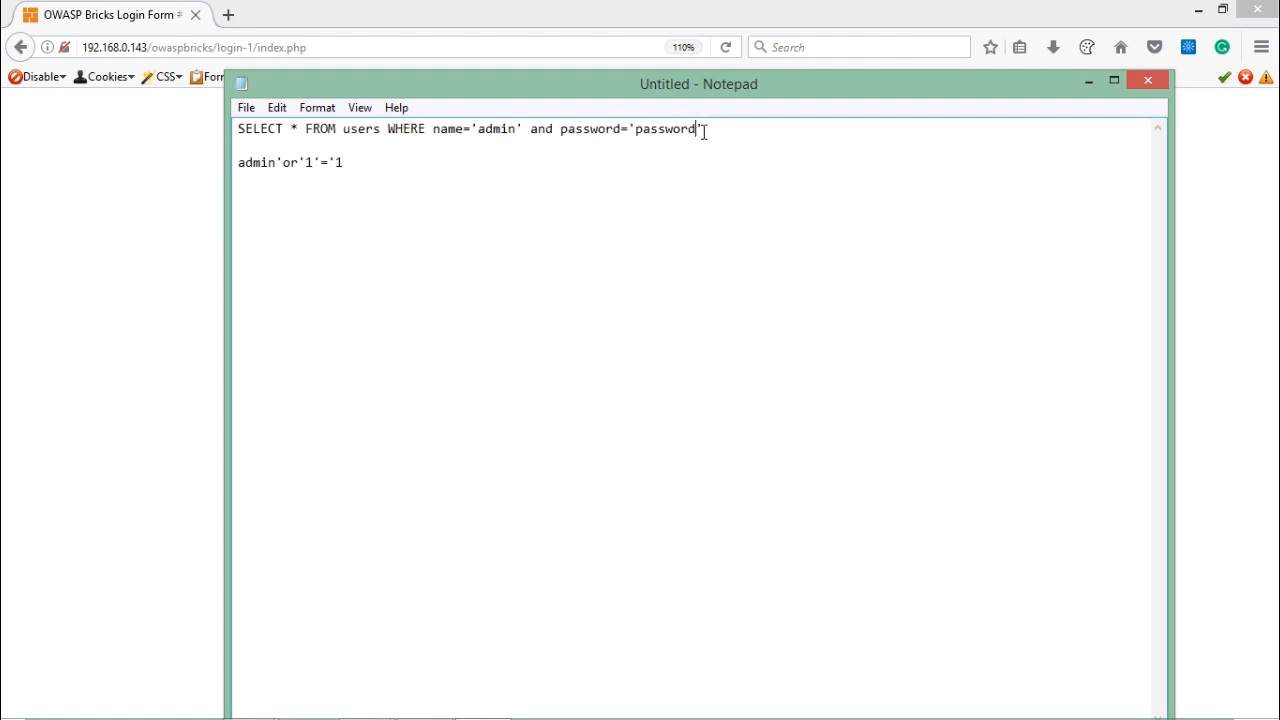
Step: Replace the password value in the query with admin'or'1'='1
{"action": "key", "text": "Backspace"}
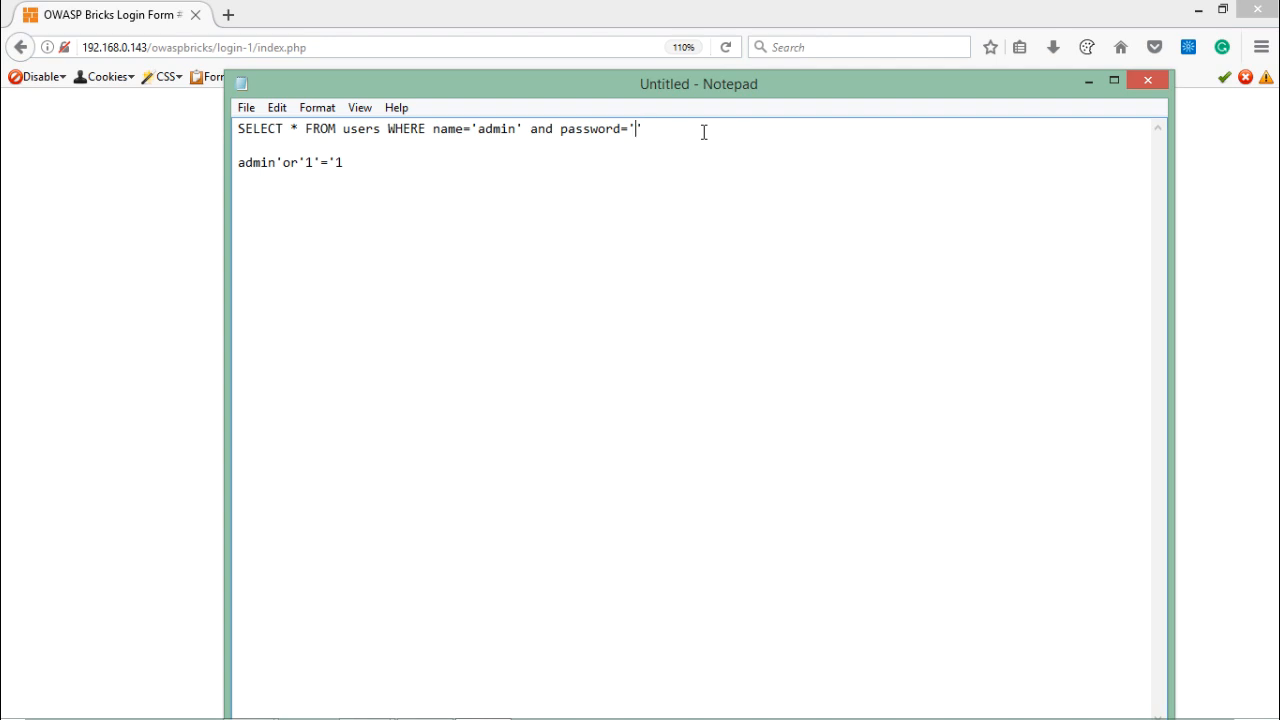
{"action": "type", "text": "admin'"}
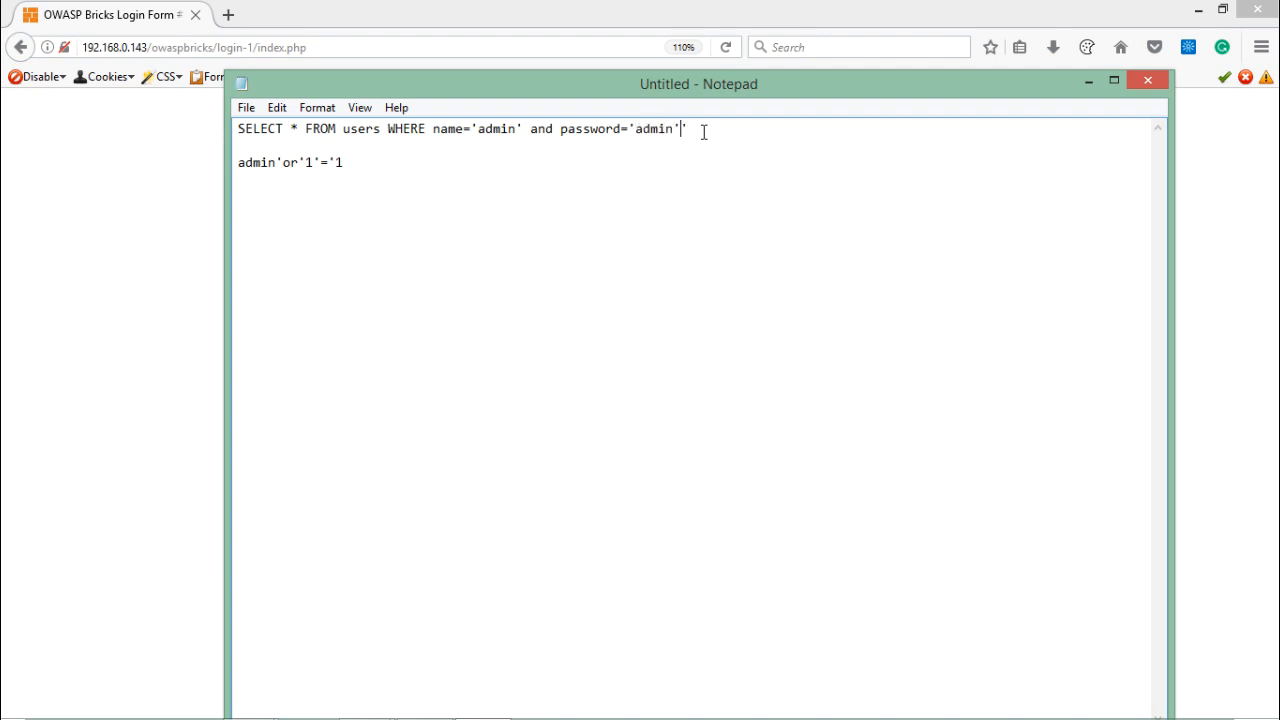
{"action": "type", "text": "or'"}
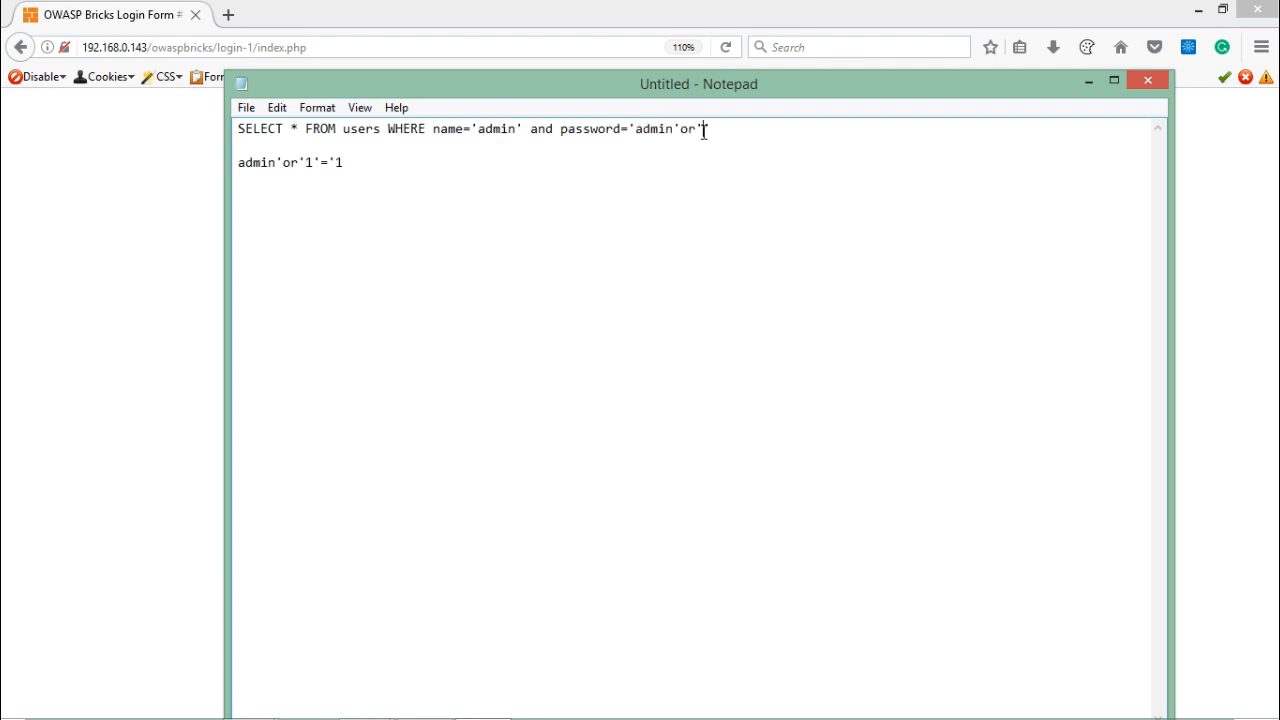
{"action": "type", "text": "1'="}
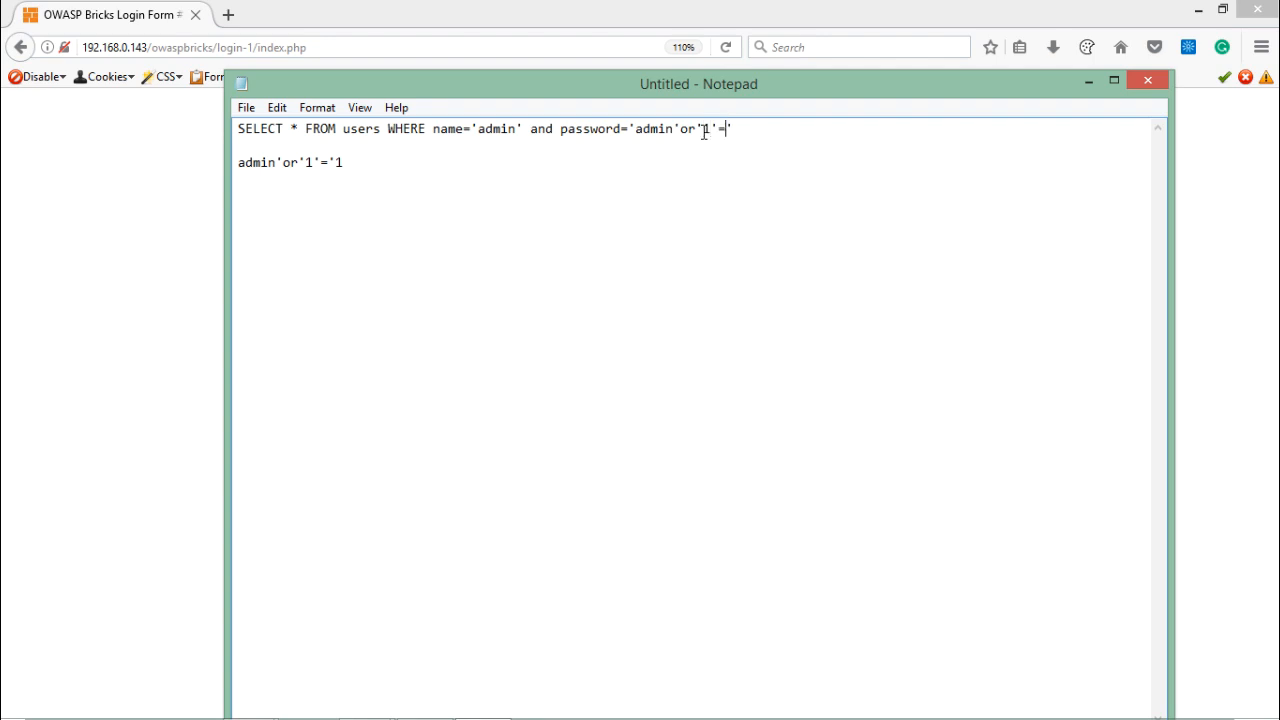
{"action": "type", "text": "1"}
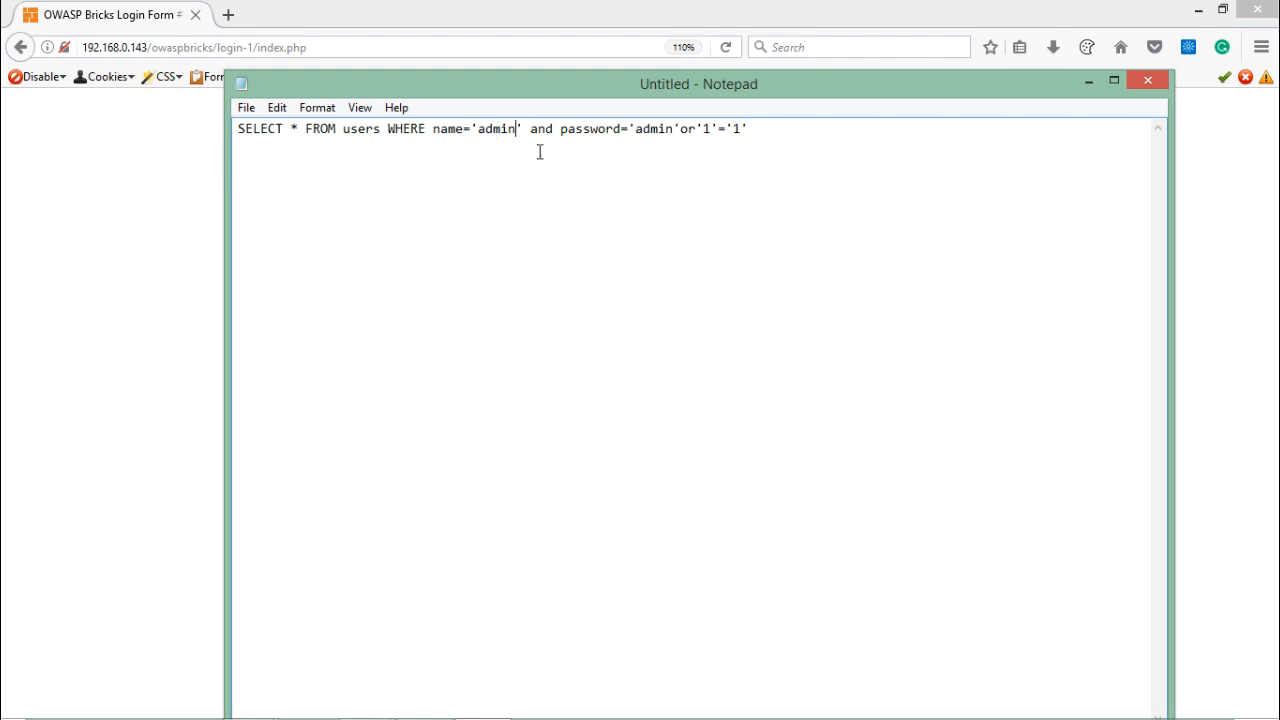
Step: Put admin'or'1'='1 into the name value, leaving a single query line
{"action": "type", "text": "'or'''"}
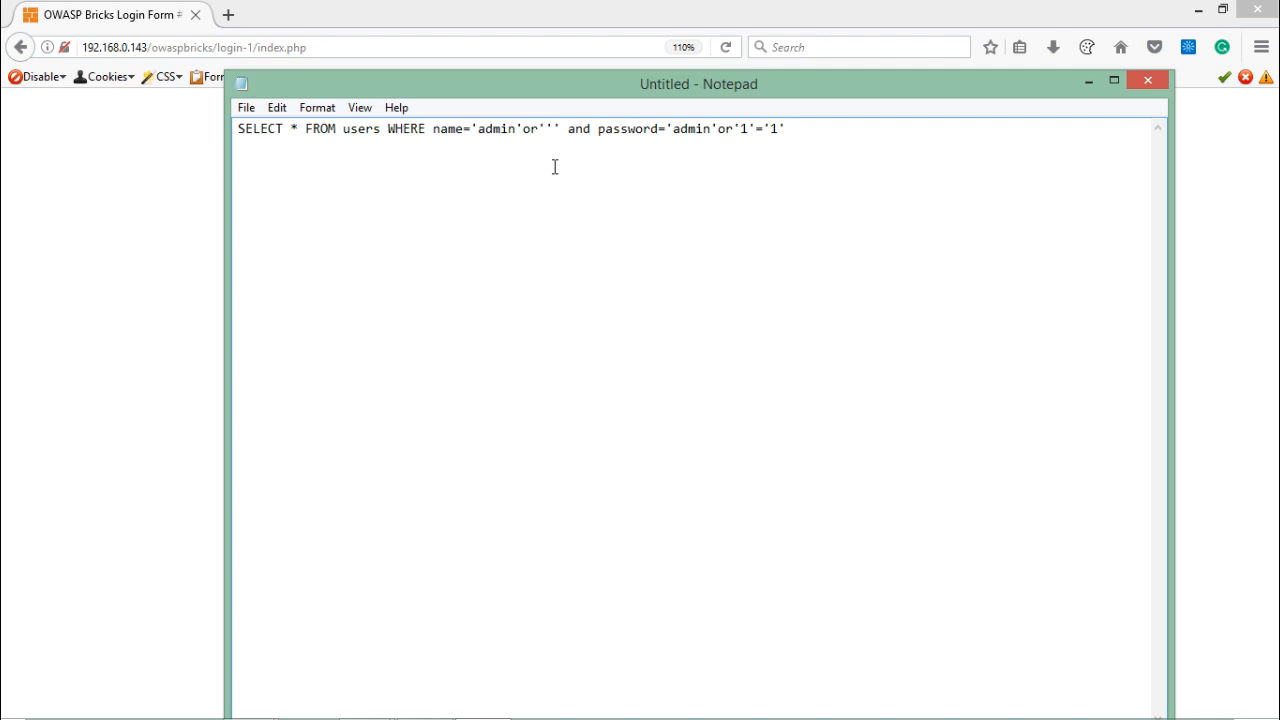
{"action": "type", "text": "1'"}
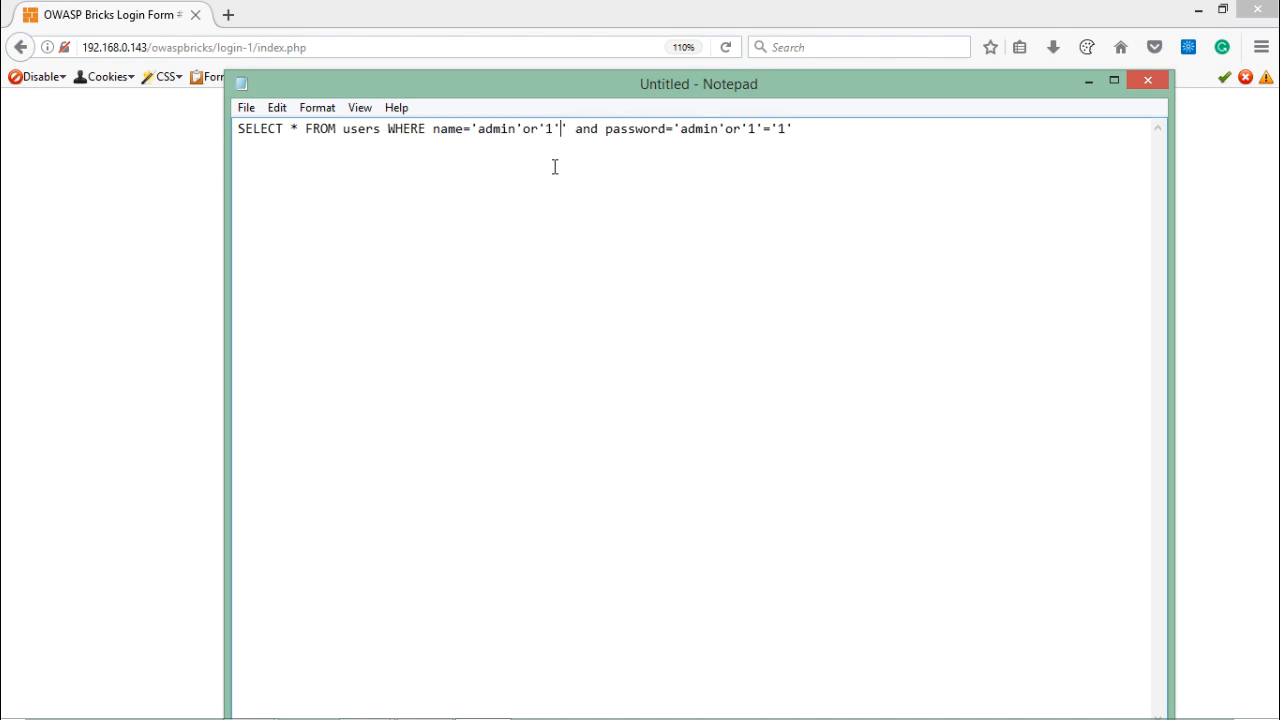
{"action": "type", "text": "='1'"}
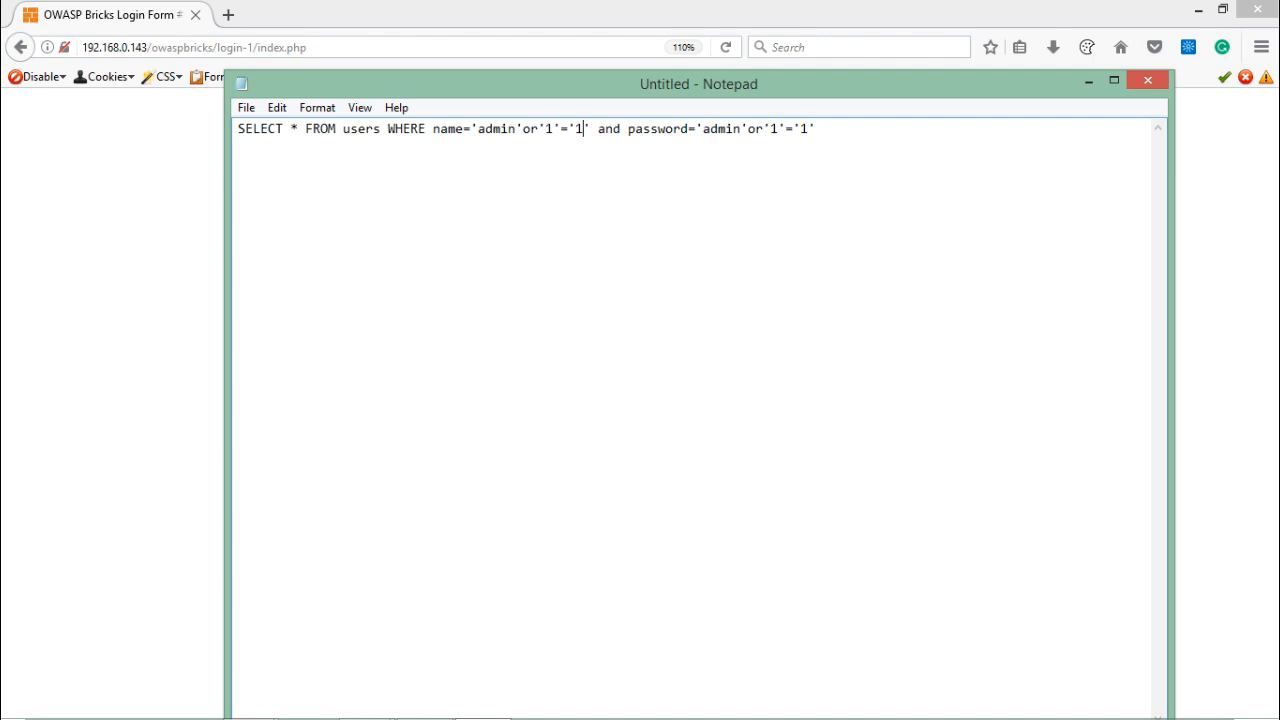
{"action": "double_click", "coordinate": [495, 128]}
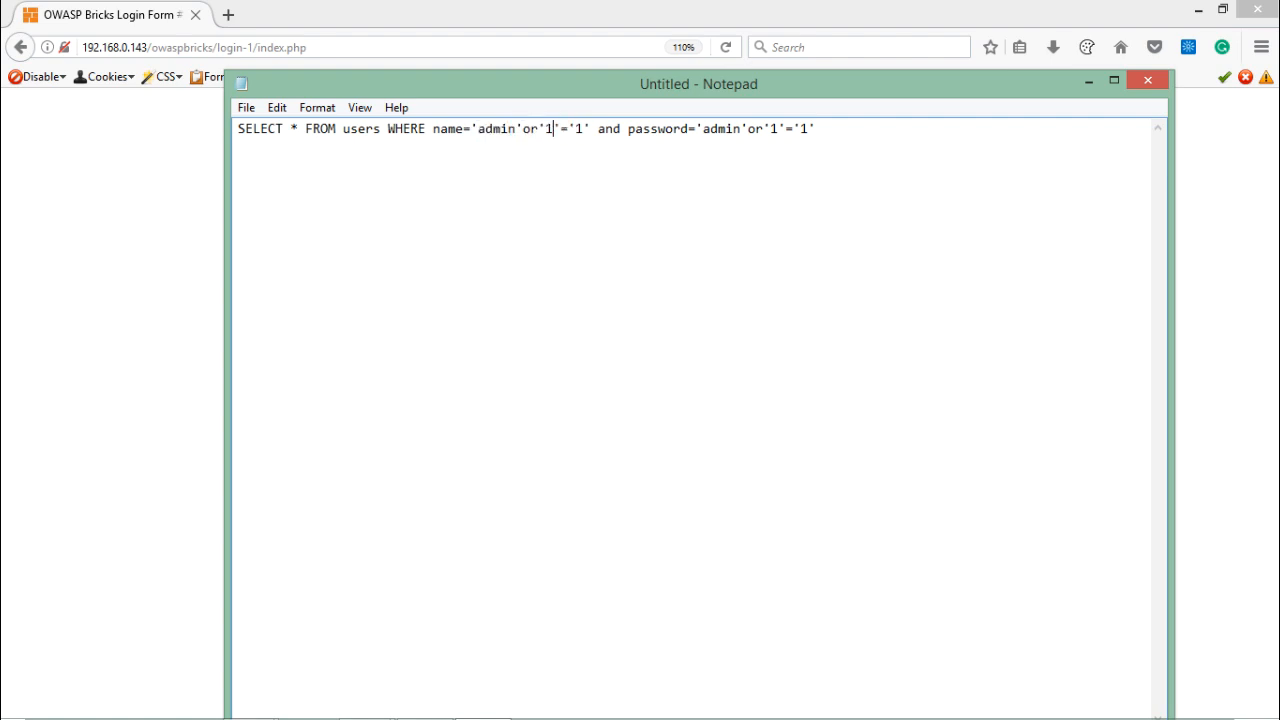
{"action": "double_click", "coordinate": [497, 128]}
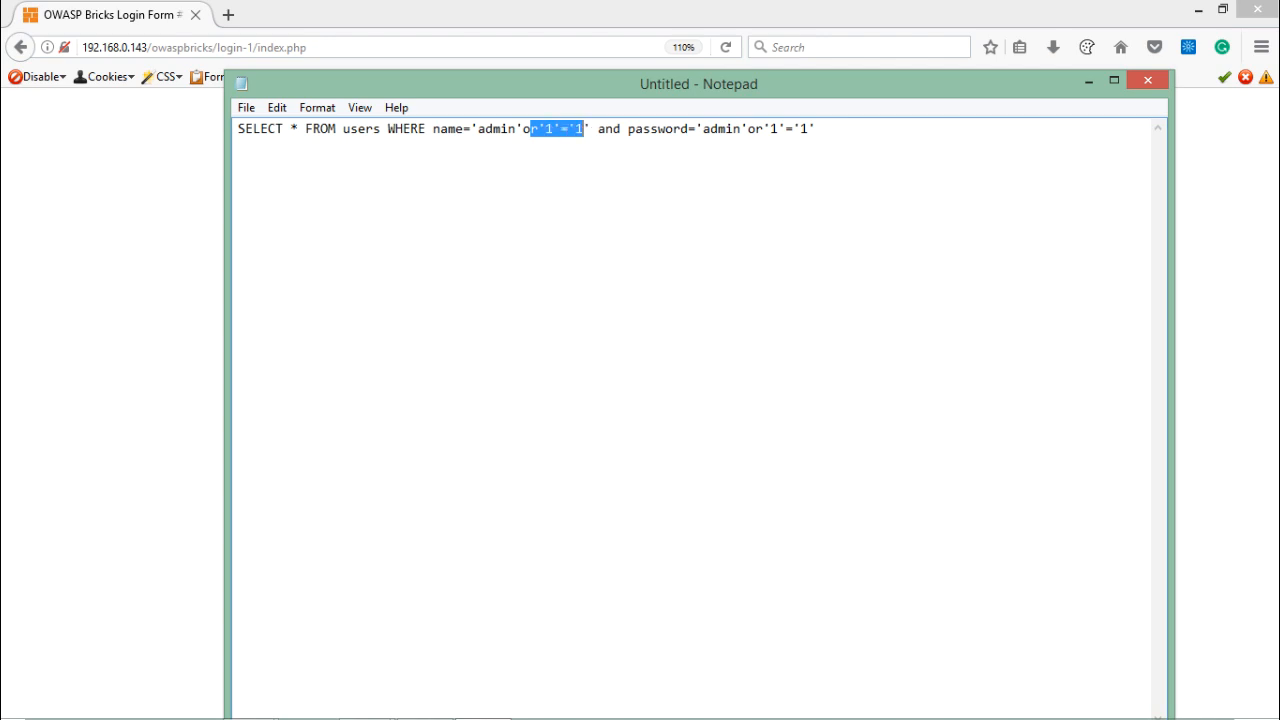
{"action": "double_click", "coordinate": [721, 128]}
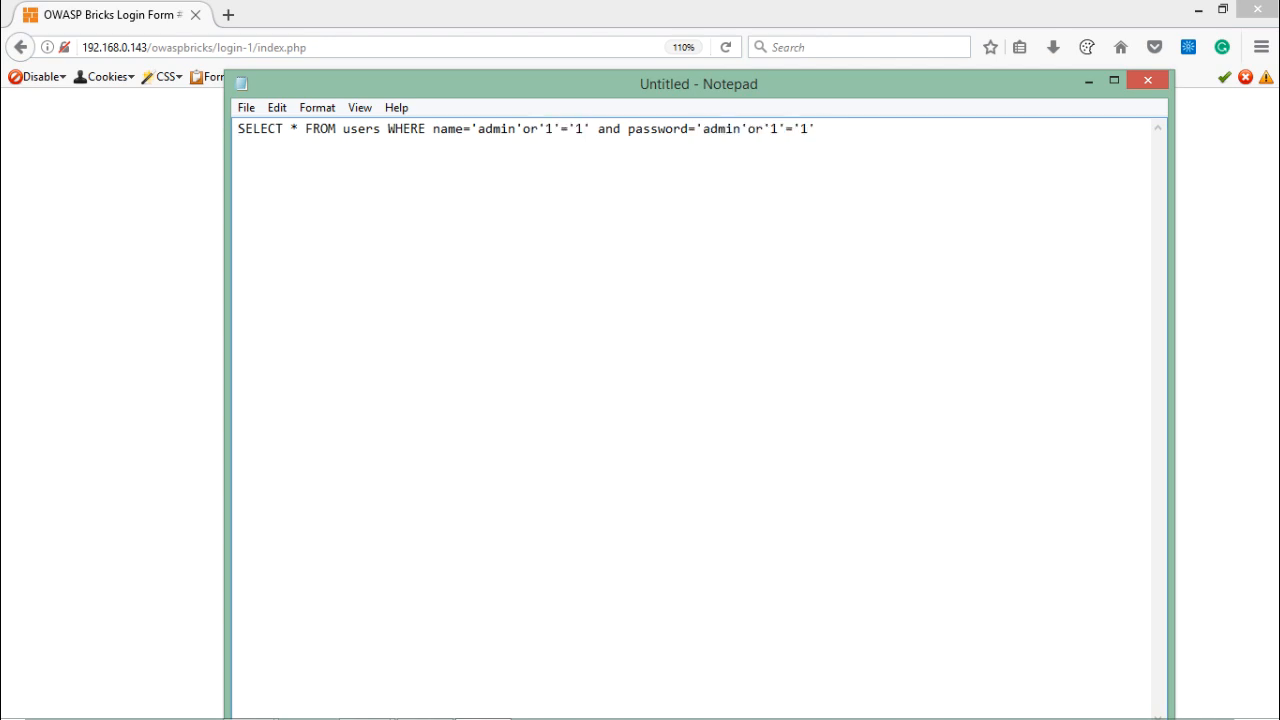
{"action": "left_click_drag", "start_coordinate": [741, 128], "coordinate": [814, 128]}
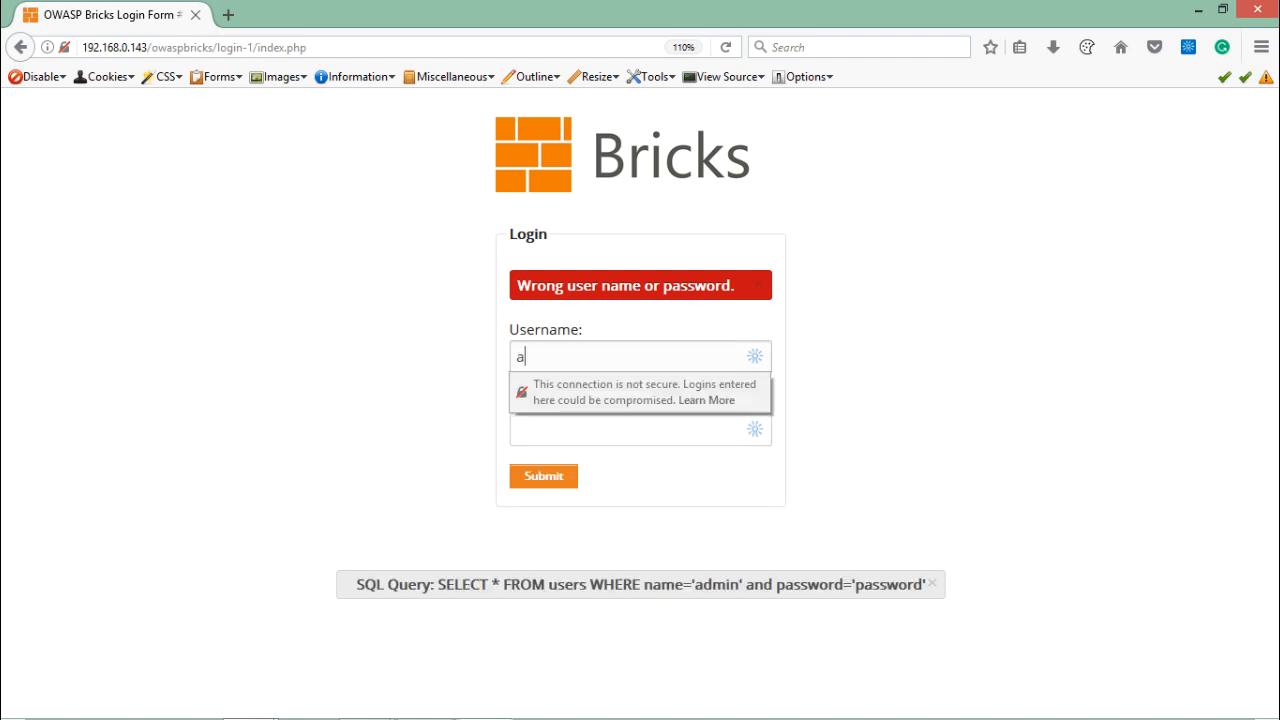
Step: Submit Login #1 with admin'or'1'='1 as both username and password
{"action": "type", "text": "dmin'o"}
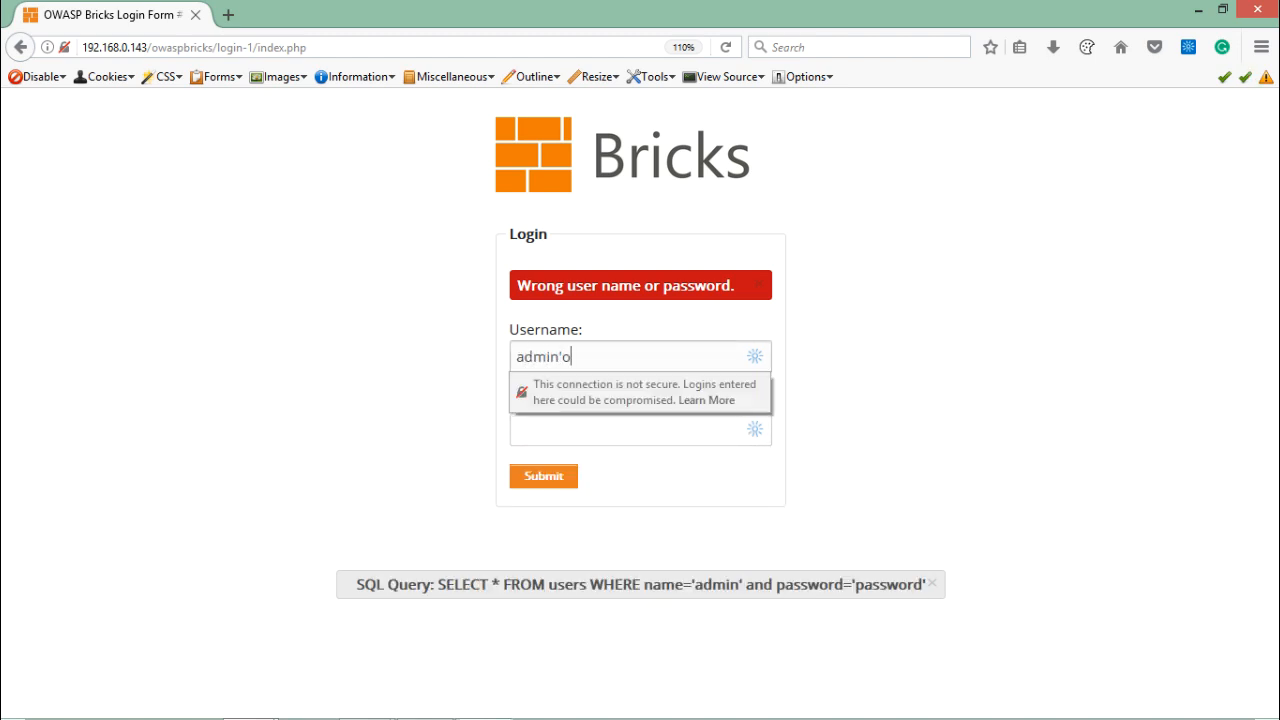
{"action": "type", "text": "r'1"}
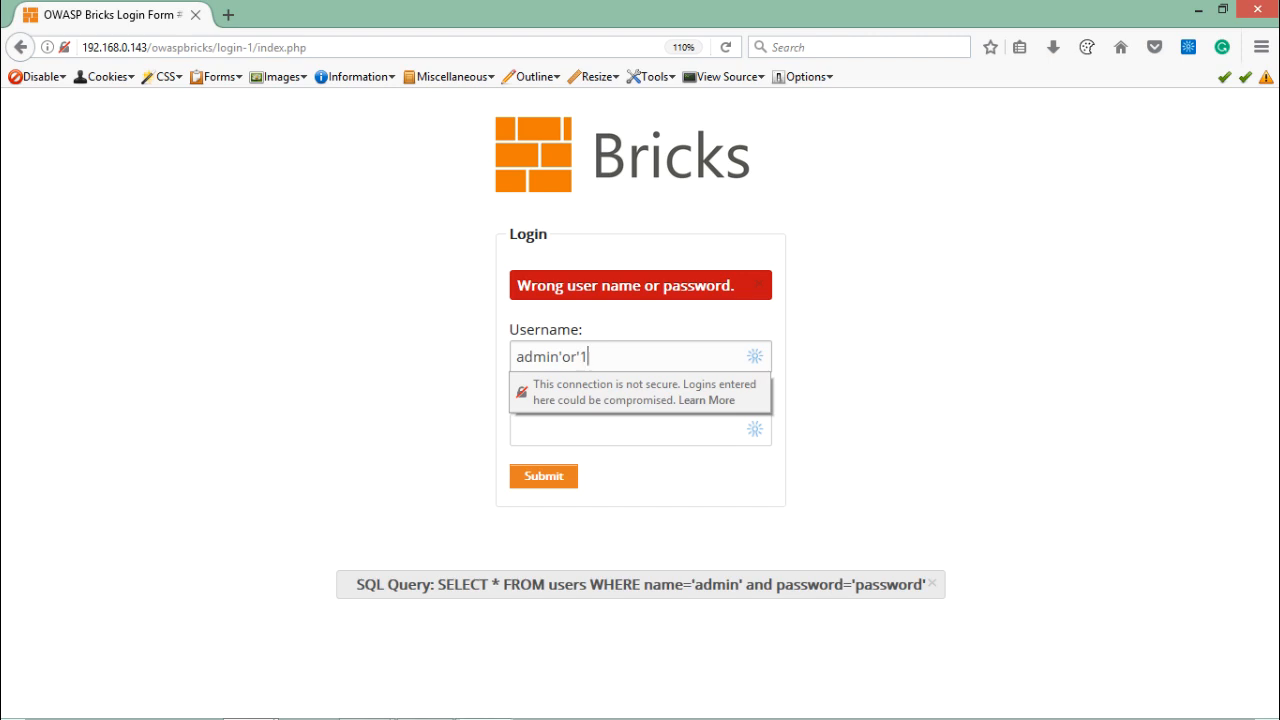
{"action": "type", "text": "'='1"}
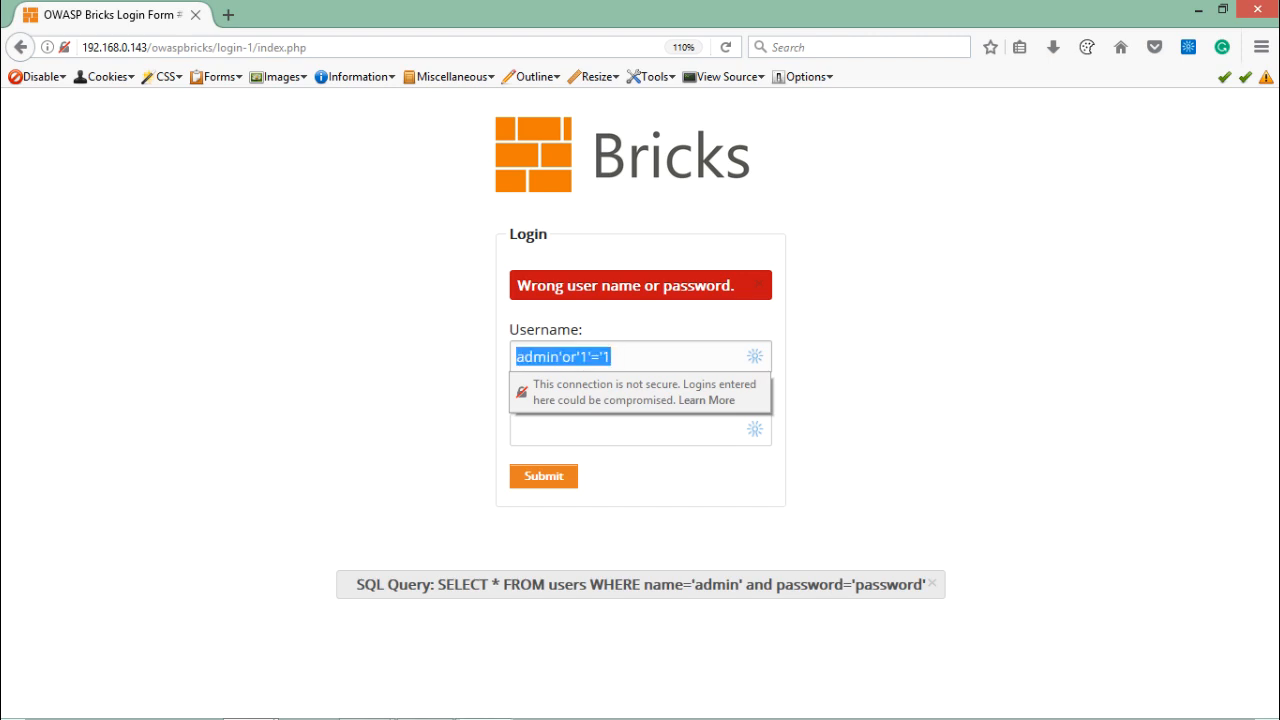
{"action": "left_click", "coordinate": [640, 429]}
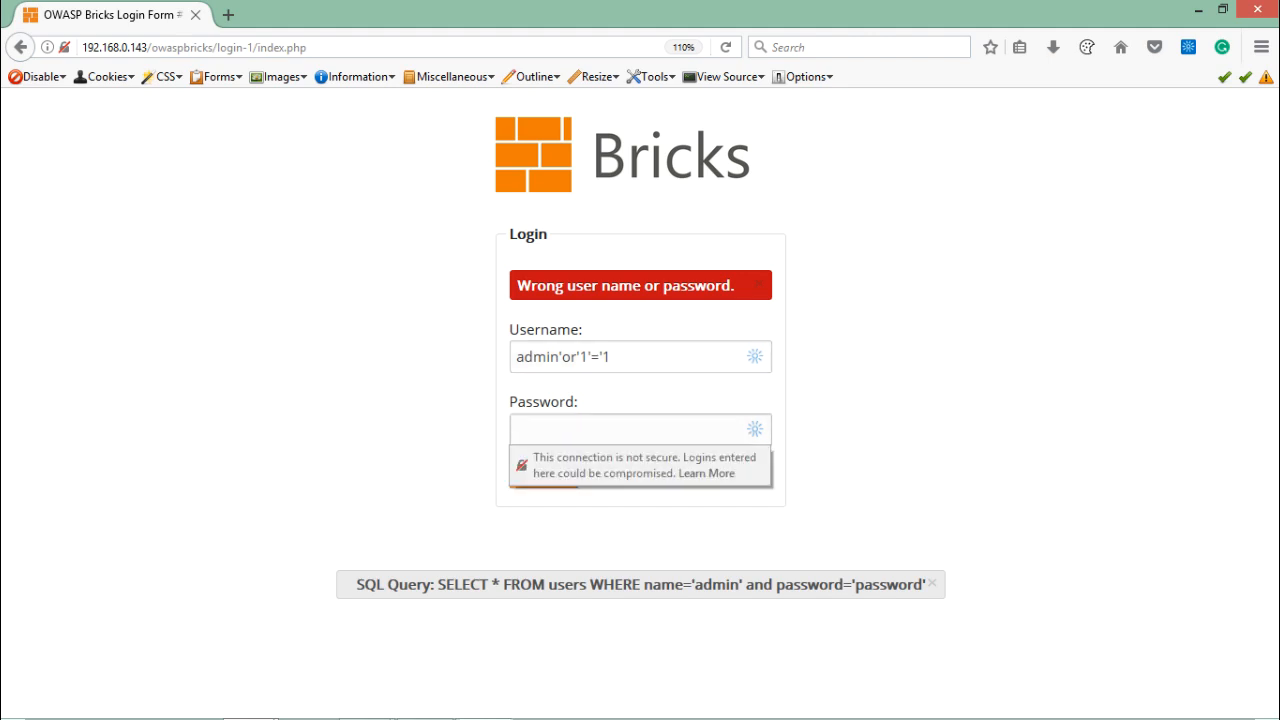
{"action": "type", "text": "password"}
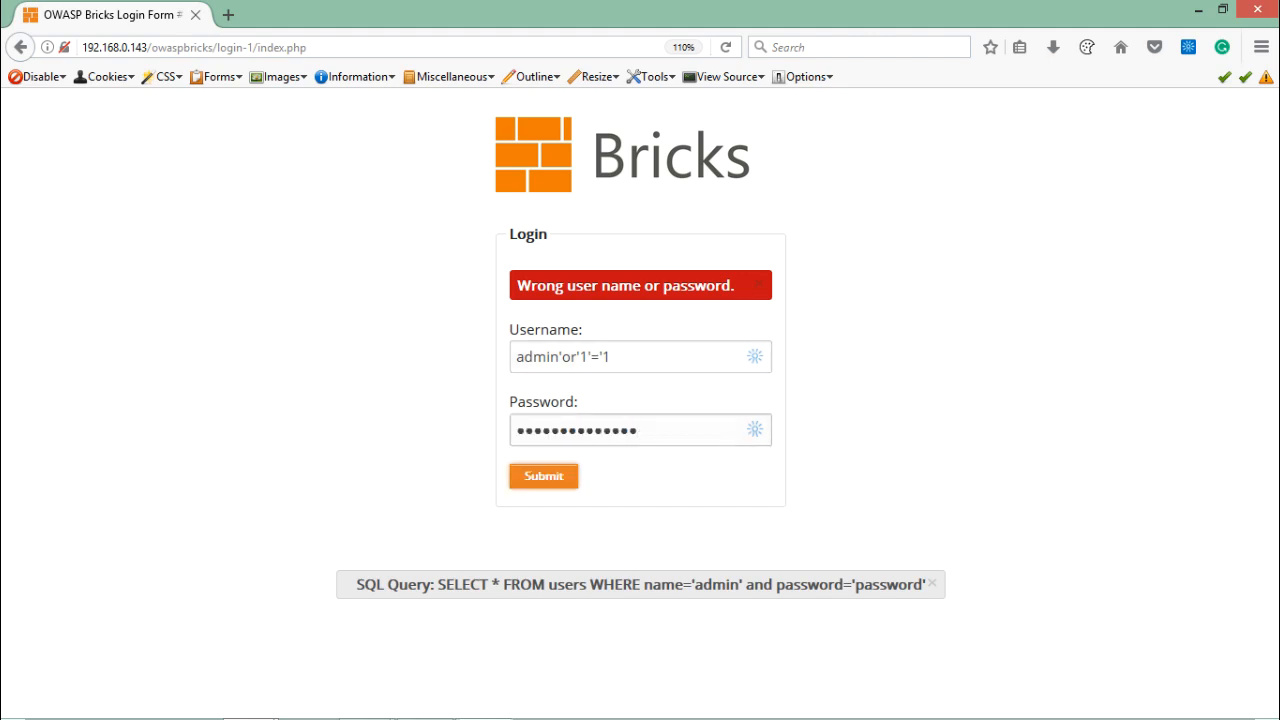
{"action": "left_click", "coordinate": [543, 476]}
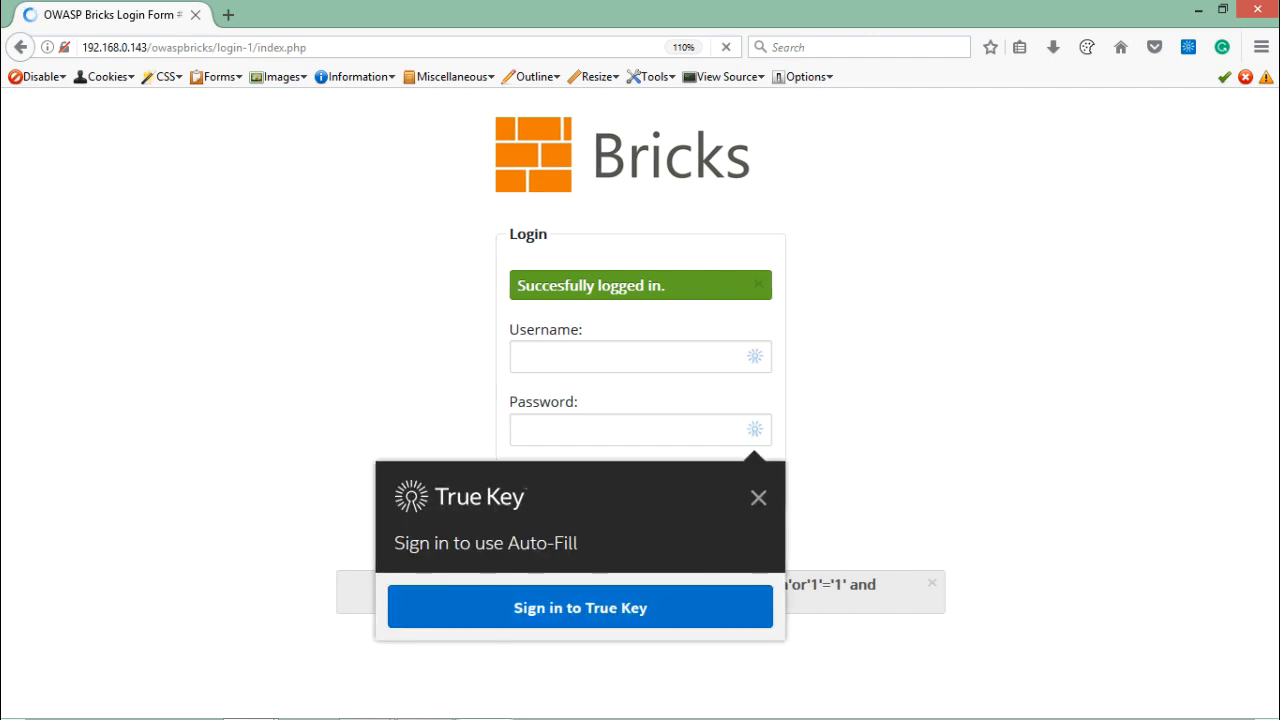
Step: Dismiss the True Key autofill popup and open a new blank browser tab
{"action": "left_click", "coordinate": [758, 497]}
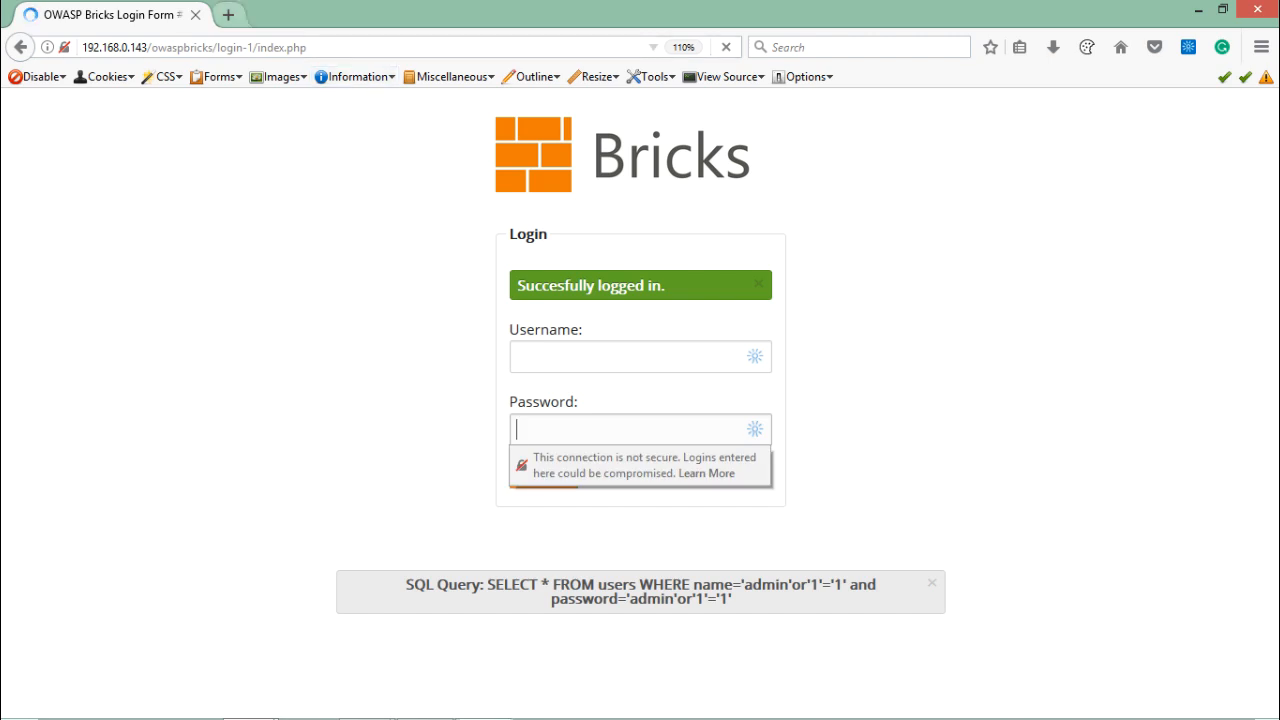
{"action": "left_click", "coordinate": [425, 15]}
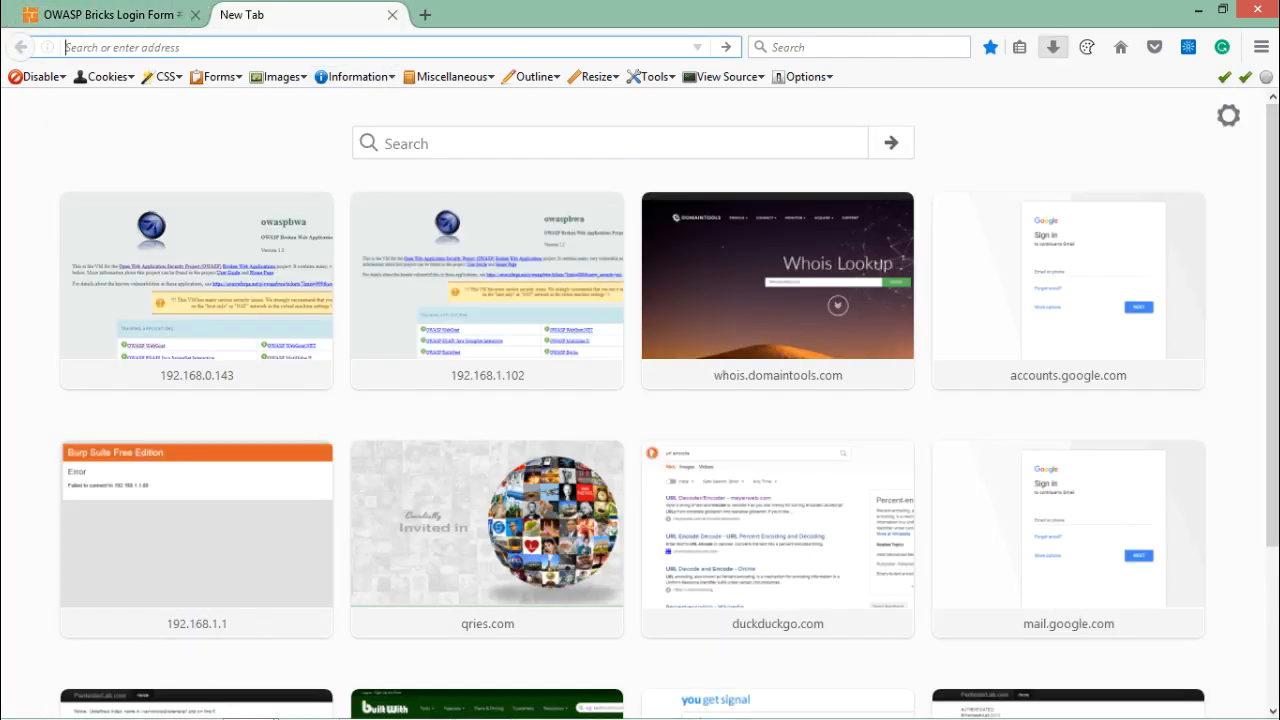